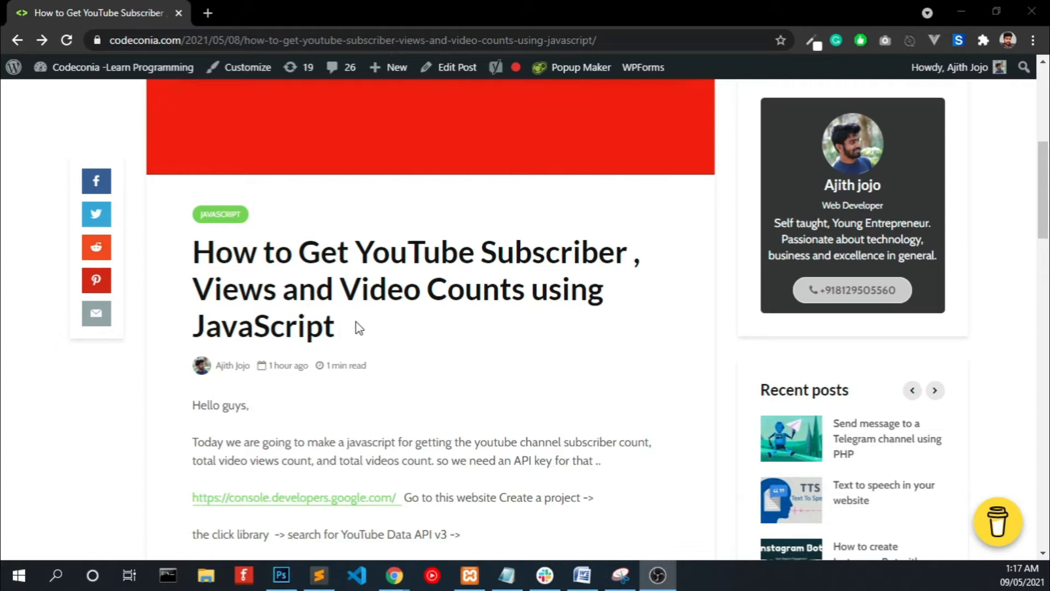
# Create a Google Cloud project named 'youtubesubs' and switch to it.
pyautogui.scroll(-3)
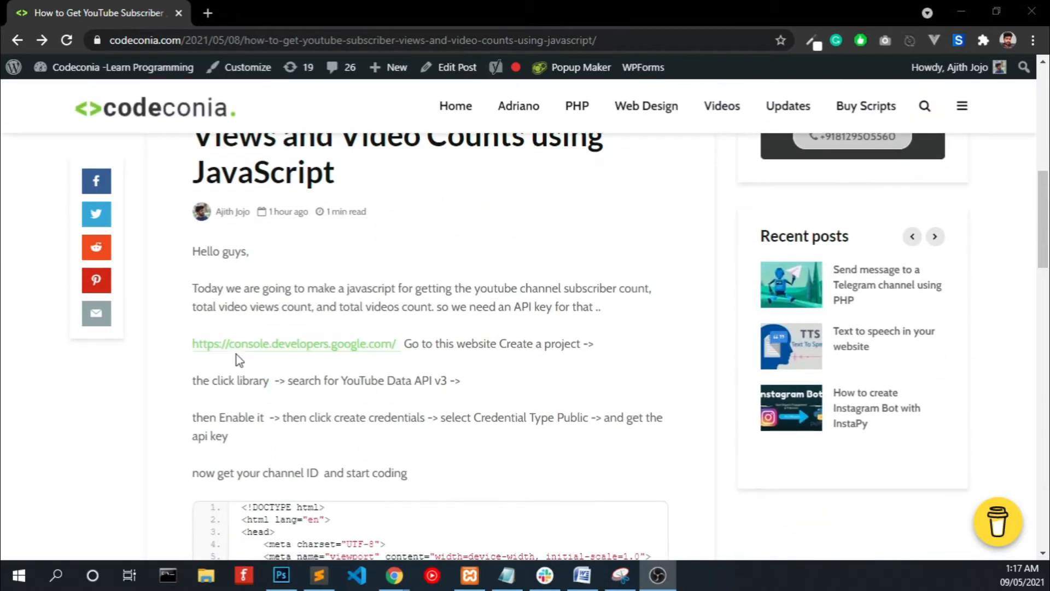
pyautogui.moveTo(281, 355)
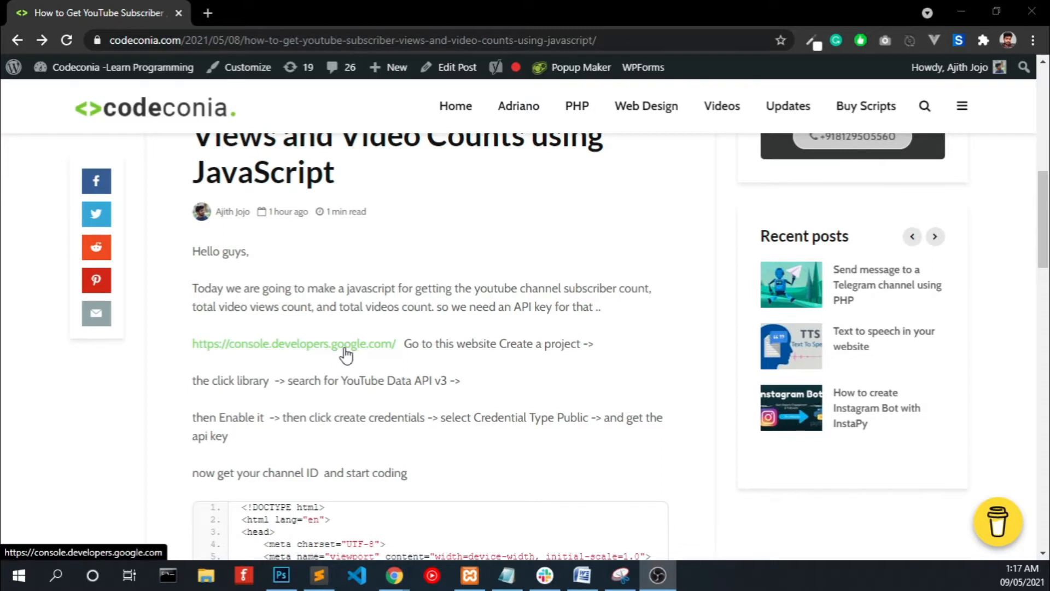
pyautogui.click(294, 343)
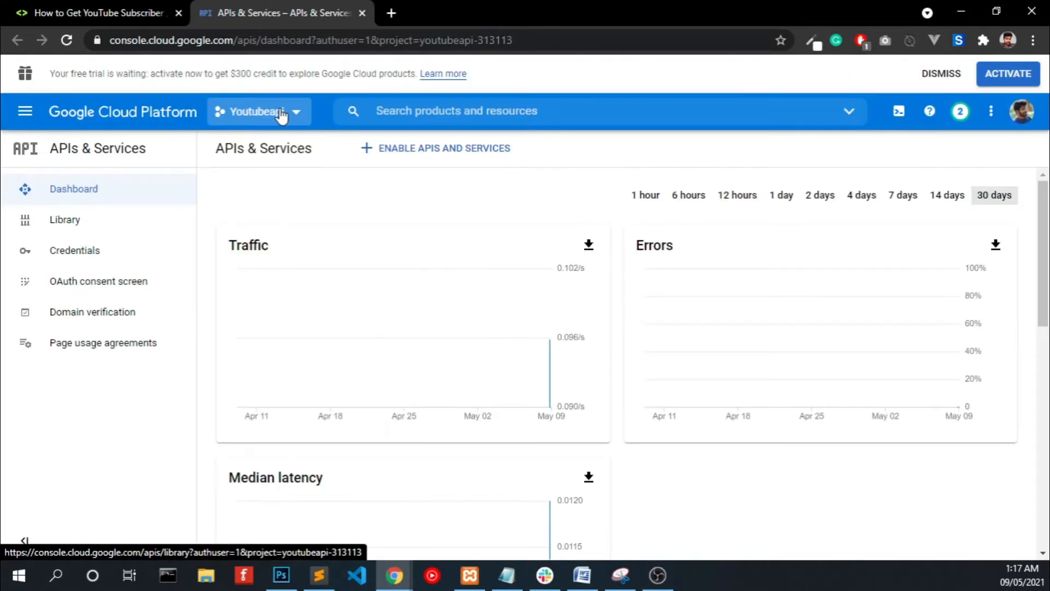
pyautogui.click(257, 111)
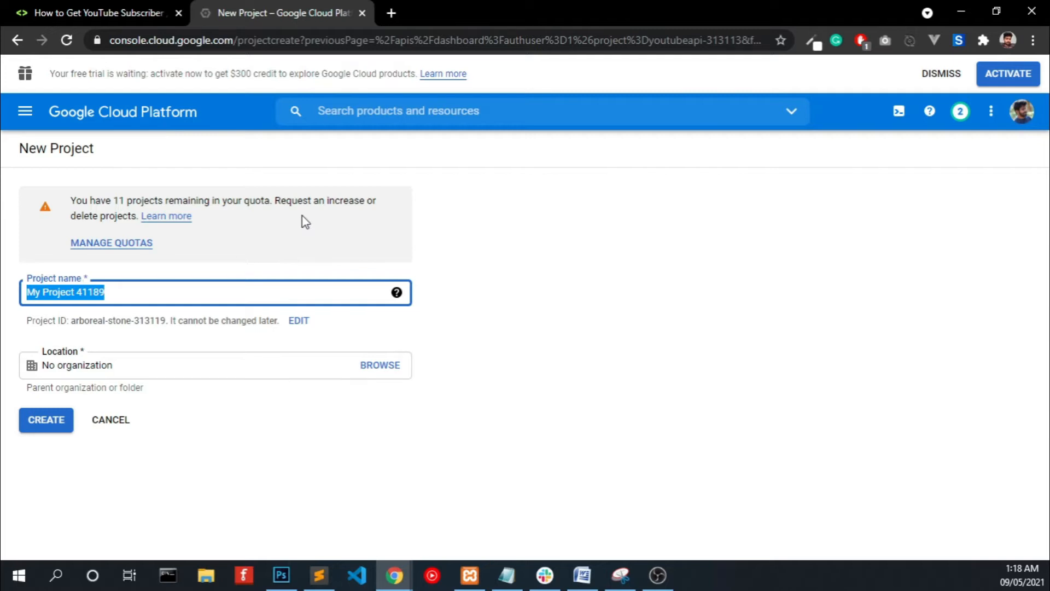
pyautogui.write('youtubesubs')
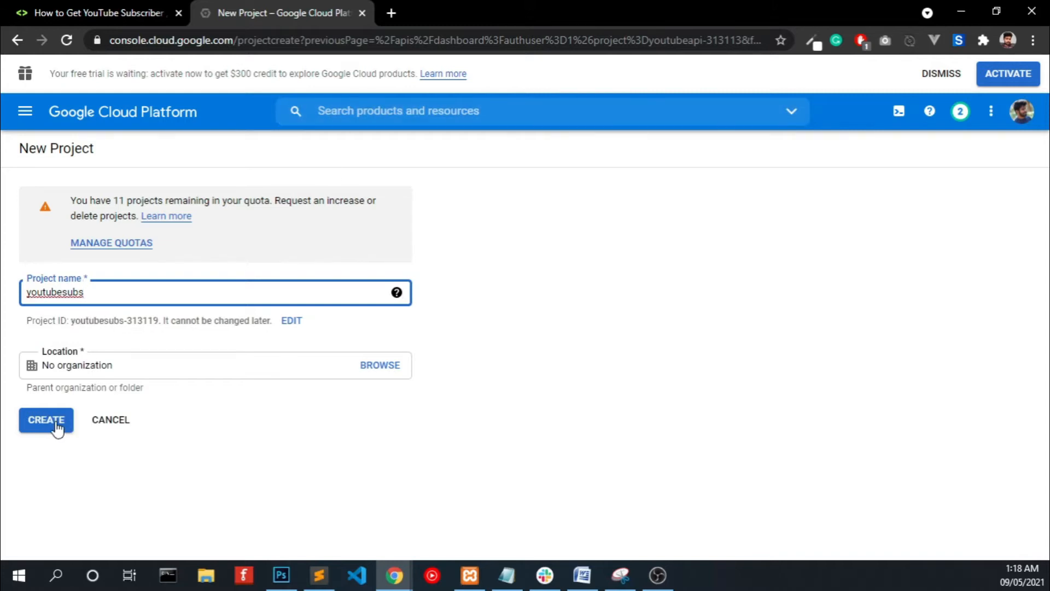
pyautogui.click(45, 420)
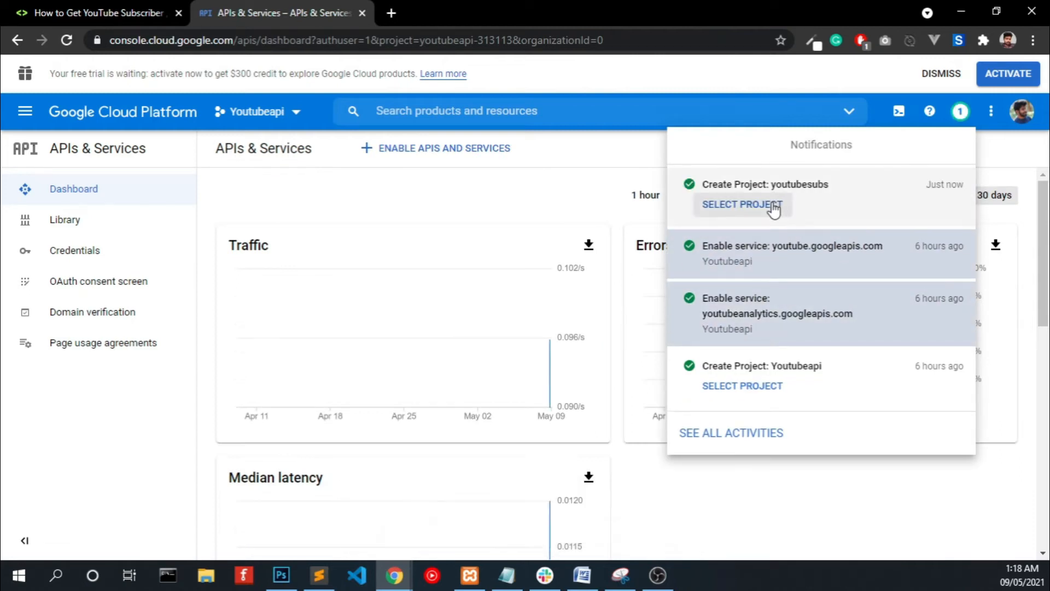
pyautogui.click(741, 204)
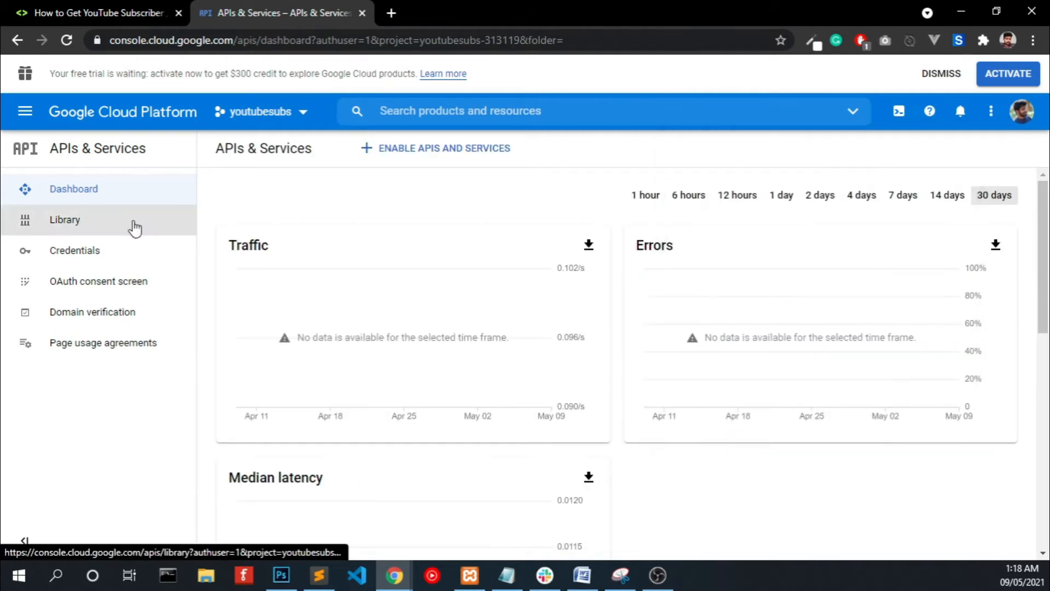
# Search the API Library for 'youtube' and enable YouTube Data API v3.
pyautogui.click(64, 220)
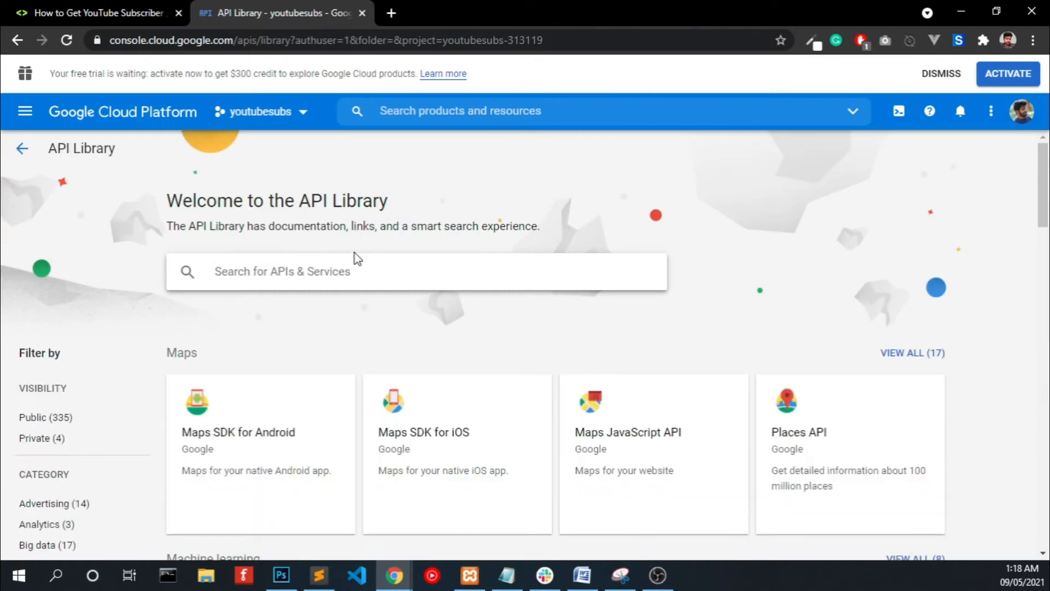
pyautogui.write('youtube')
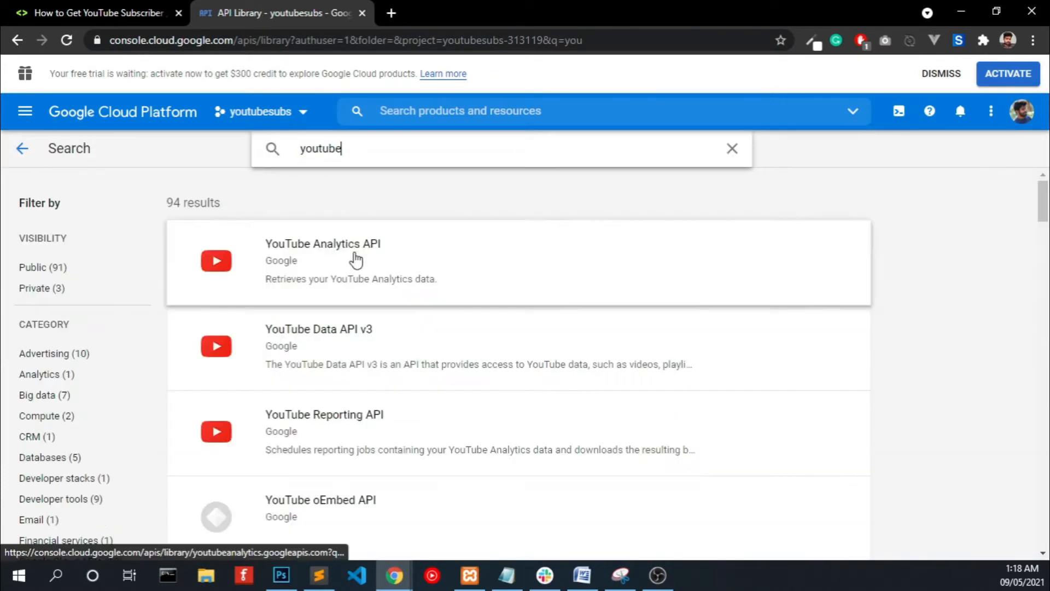
pyautogui.press('enter')
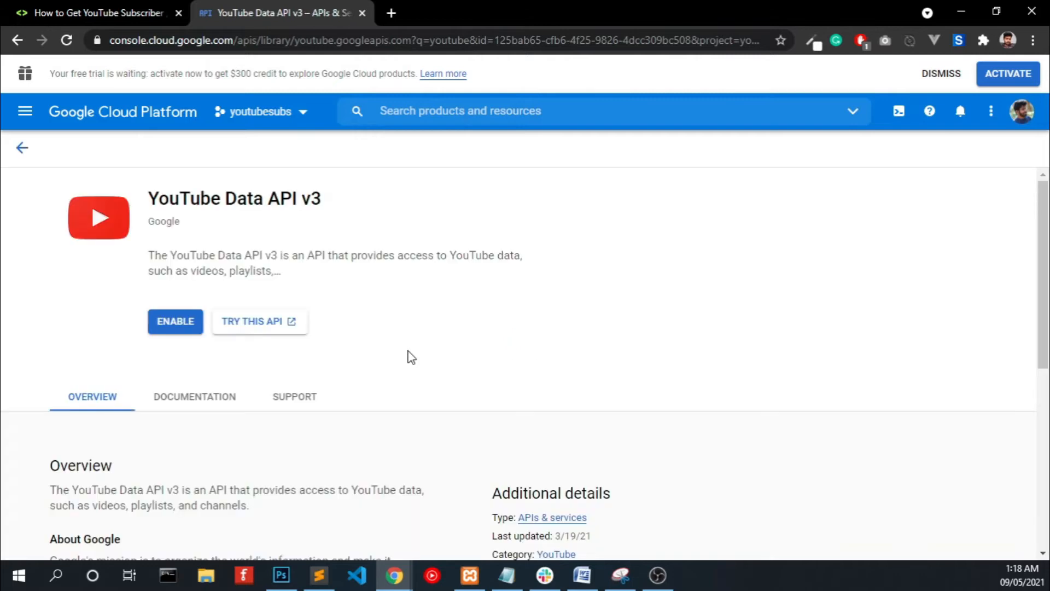
pyautogui.click(175, 321)
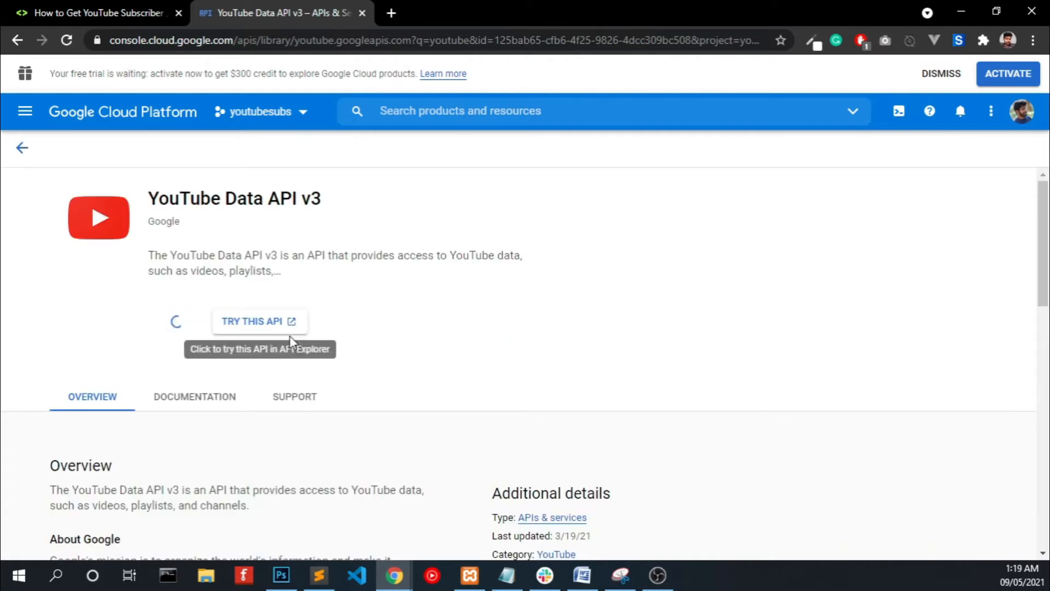
pyautogui.moveTo(553, 349)
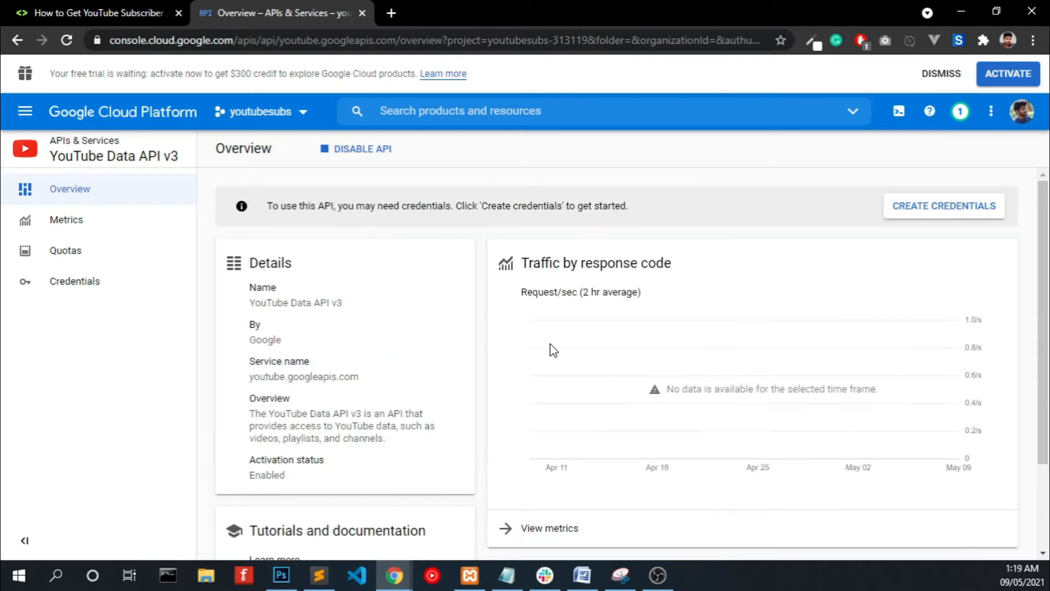
pyautogui.moveTo(936, 244)
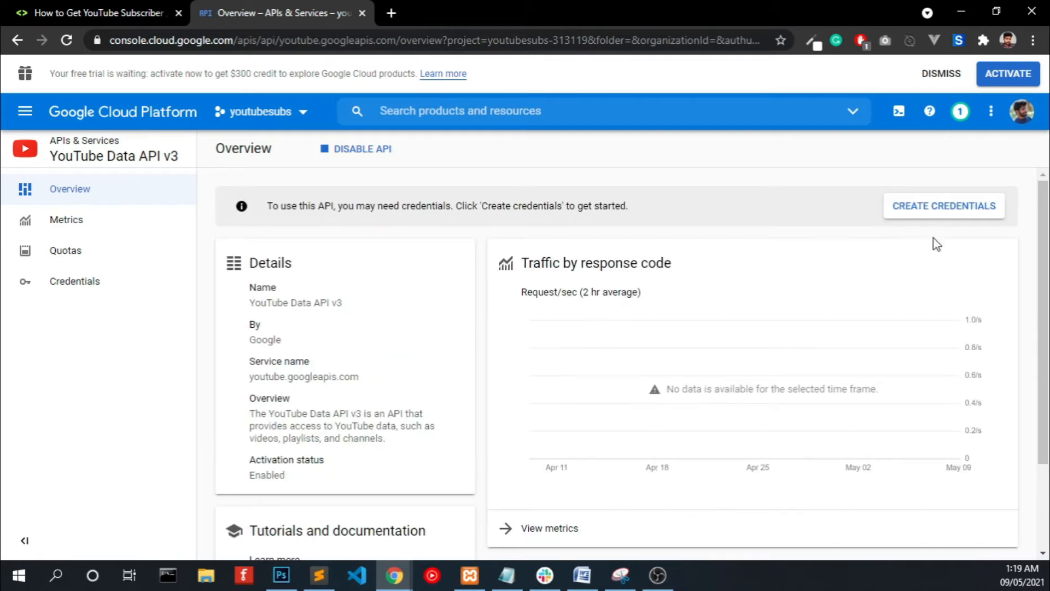
pyautogui.moveTo(910, 254)
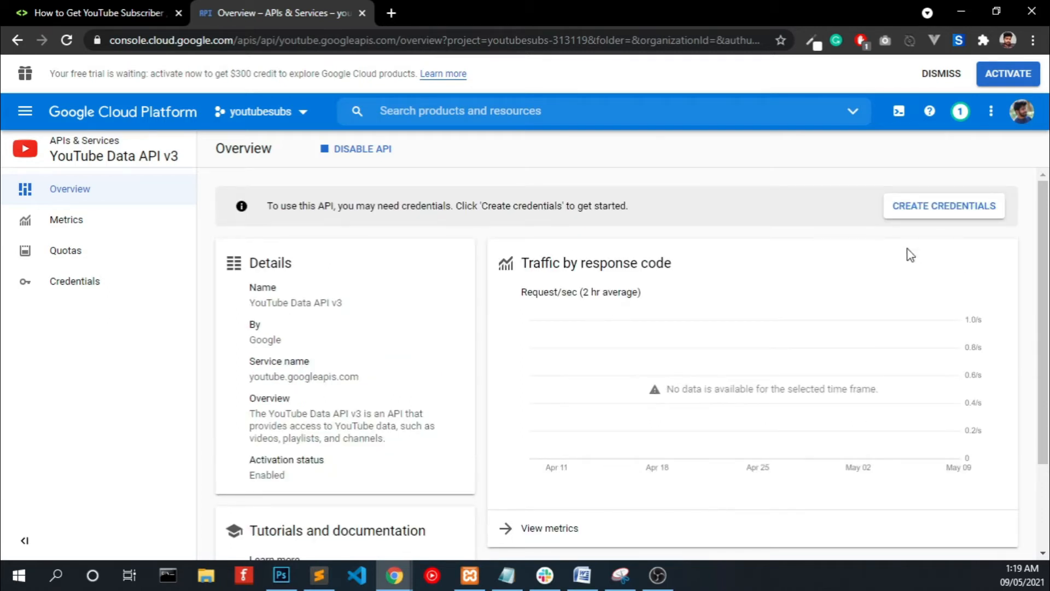
pyautogui.moveTo(926, 242)
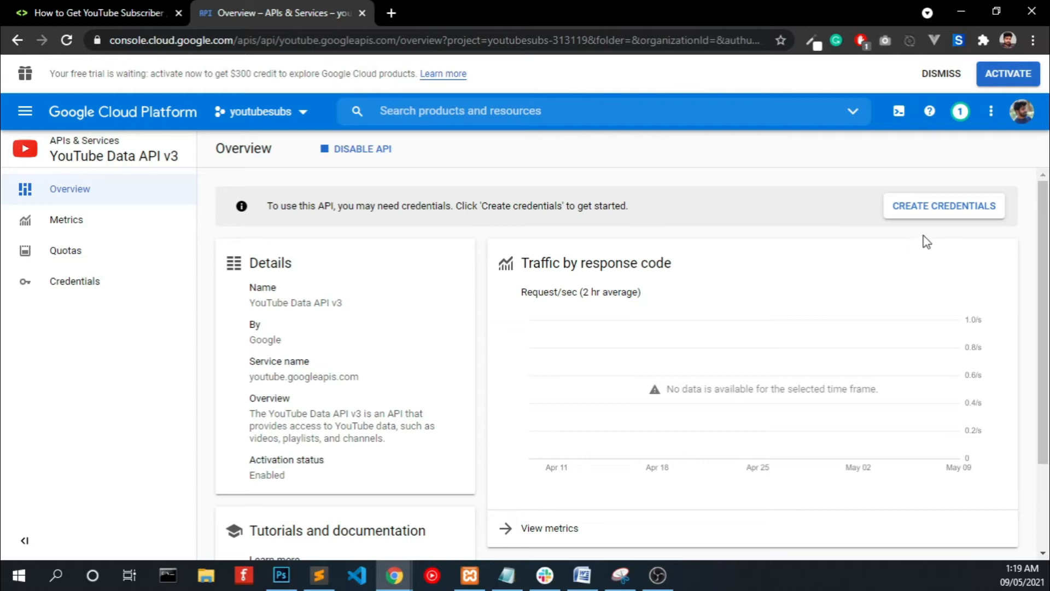
# Generate an API key for YouTube Data API v3 public data and select it.
pyautogui.click(943, 205)
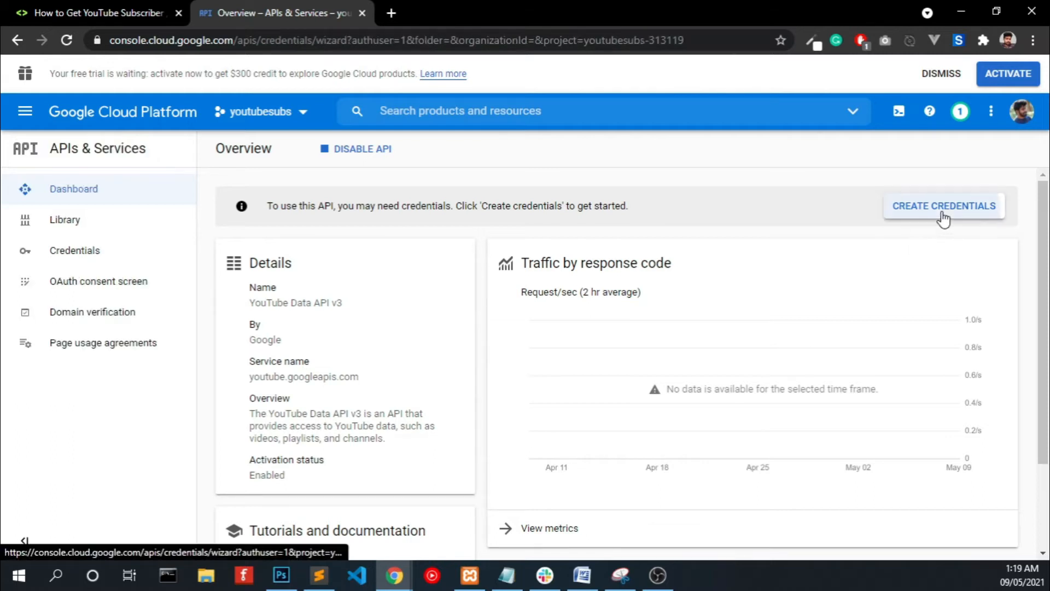
pyautogui.click(943, 206)
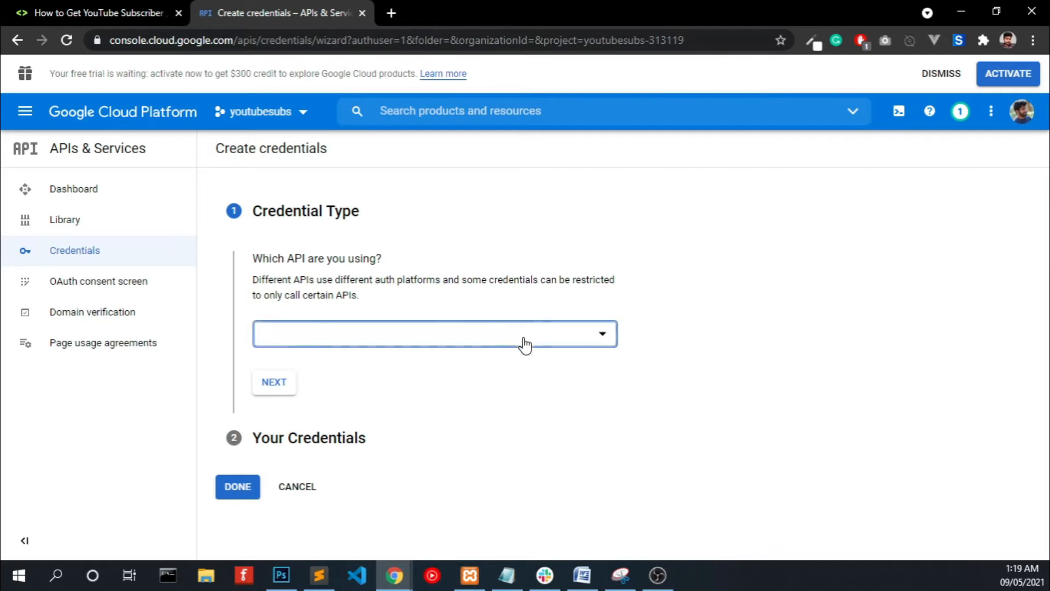
pyautogui.click(434, 334)
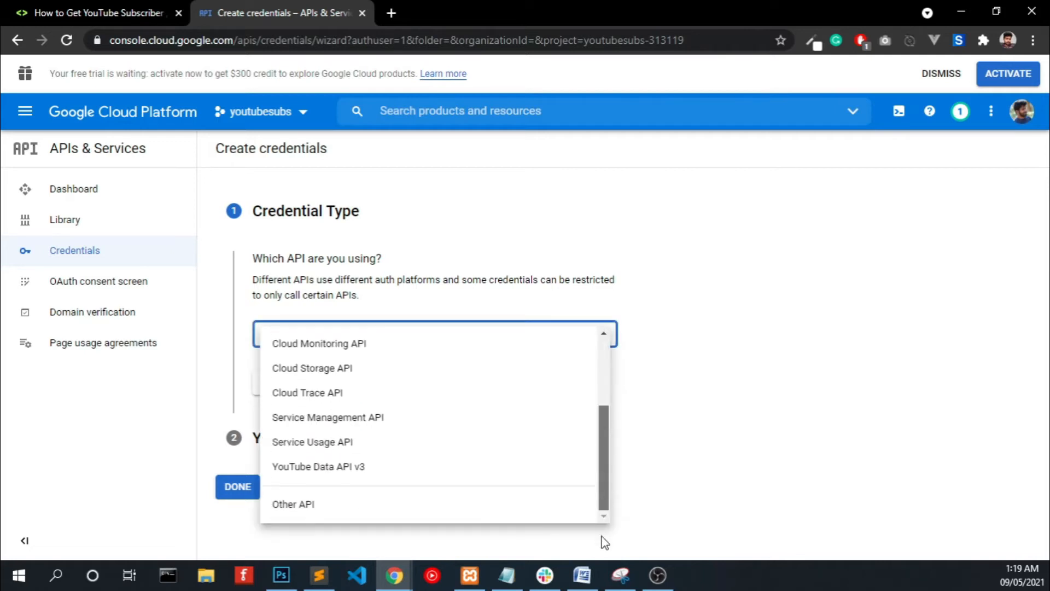
pyautogui.moveTo(335, 466)
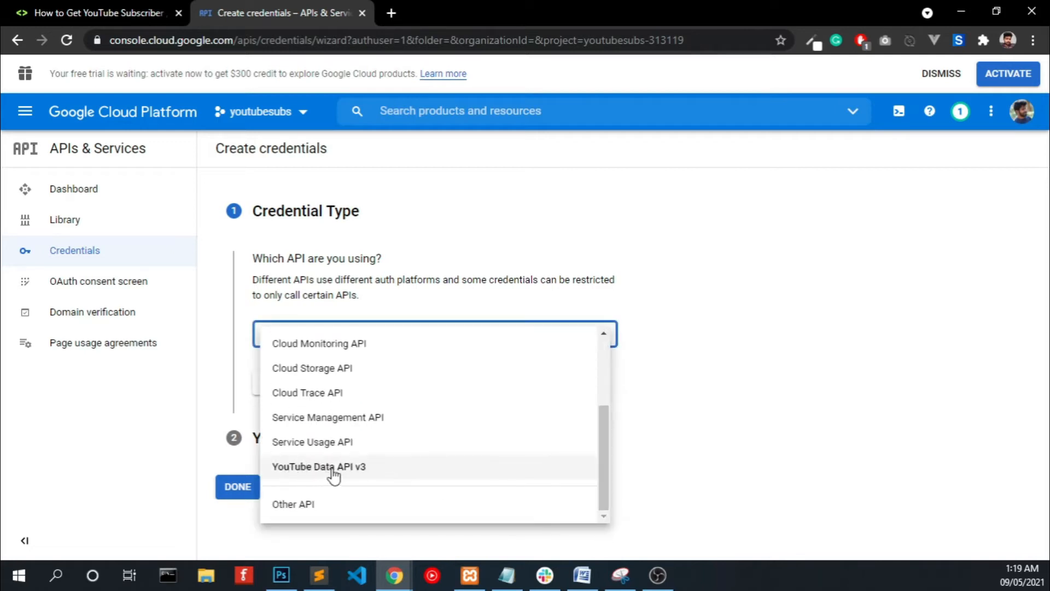
pyautogui.click(319, 466)
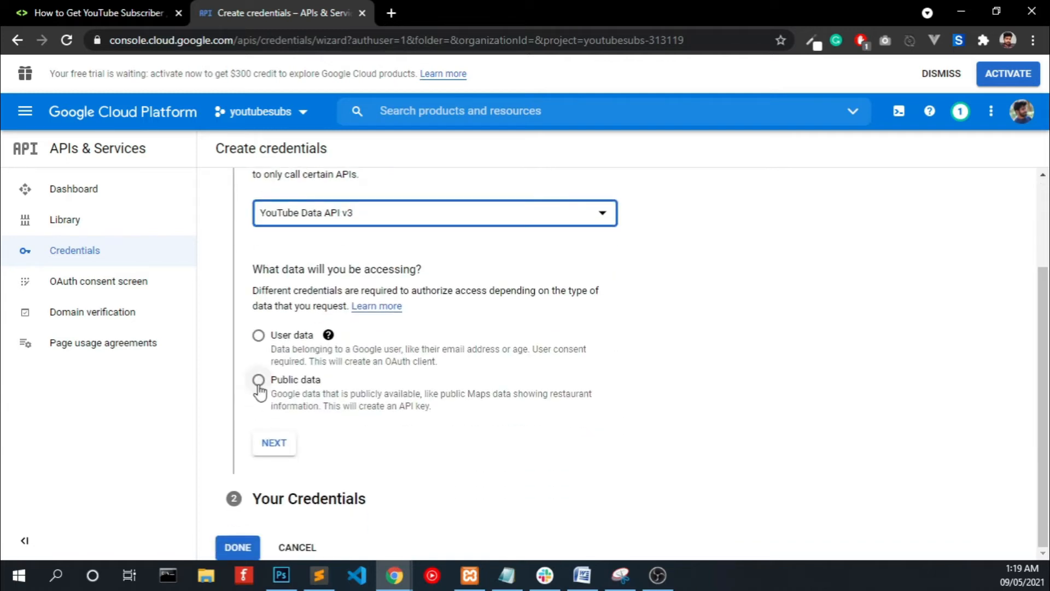
pyautogui.click(258, 380)
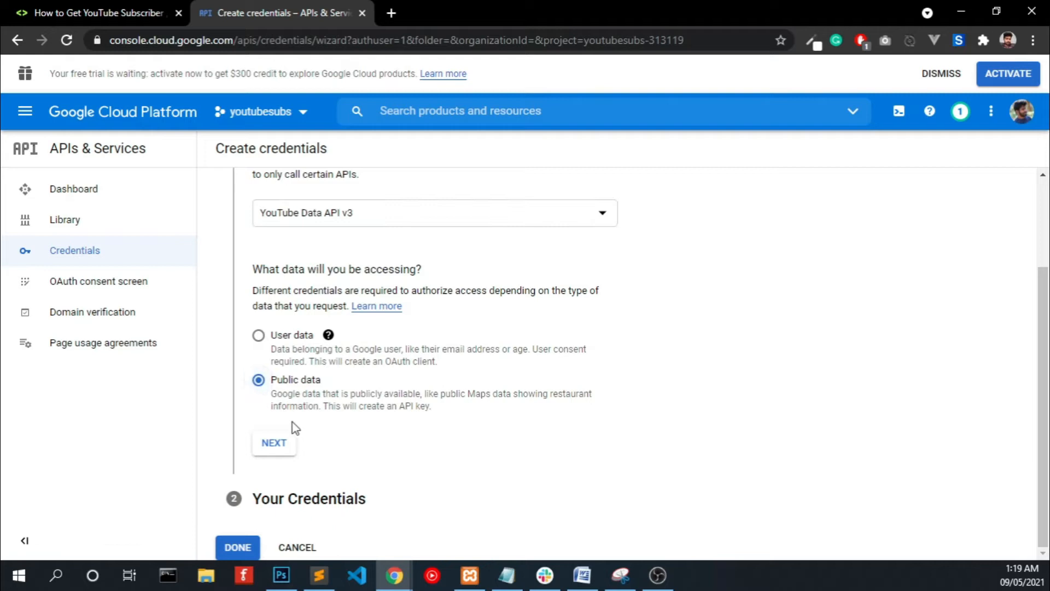
pyautogui.moveTo(286, 450)
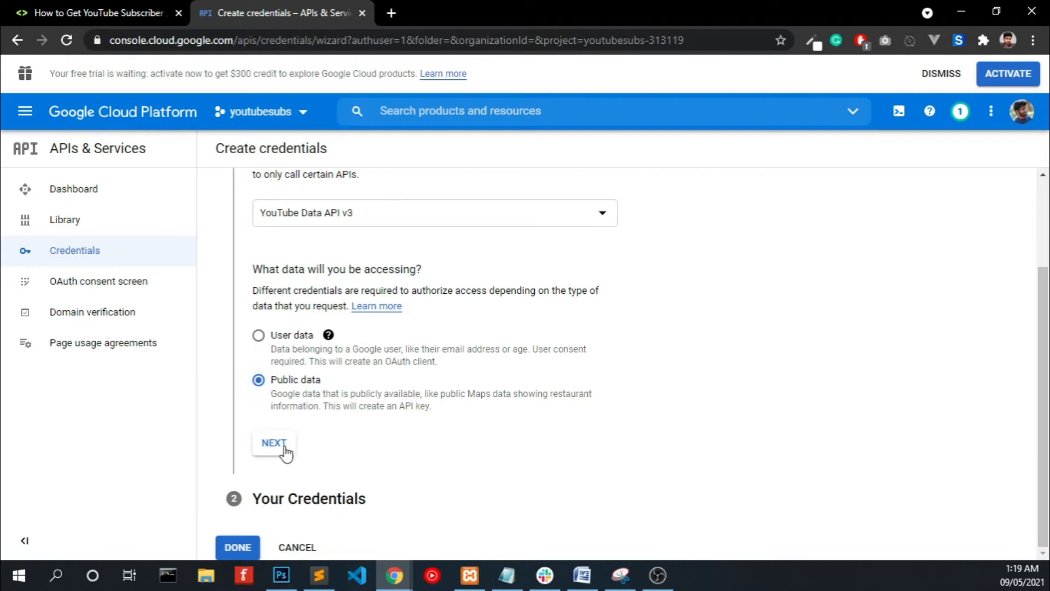
pyautogui.click(274, 443)
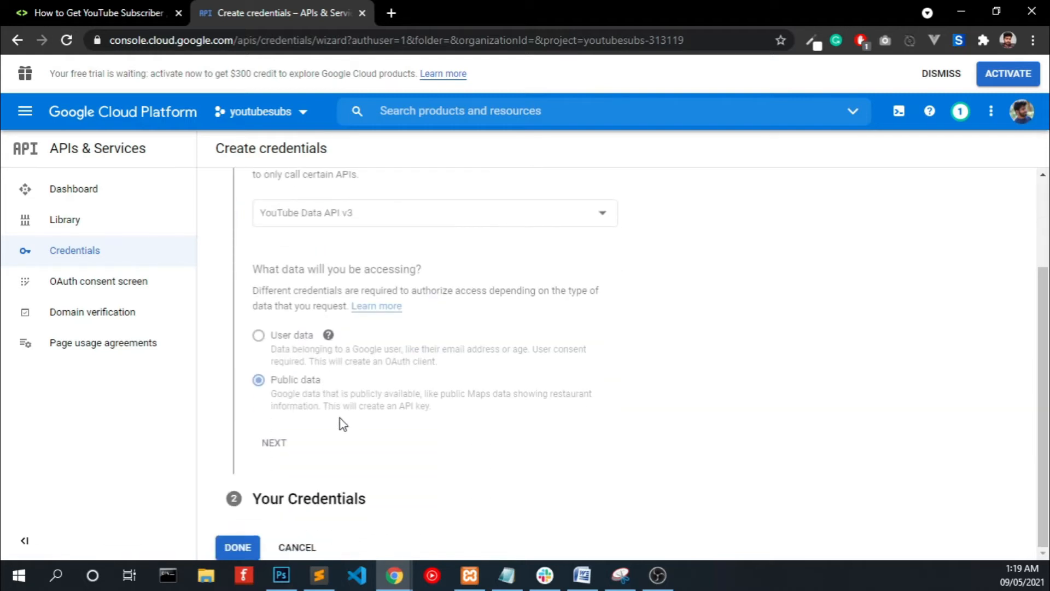
pyautogui.click(273, 442)
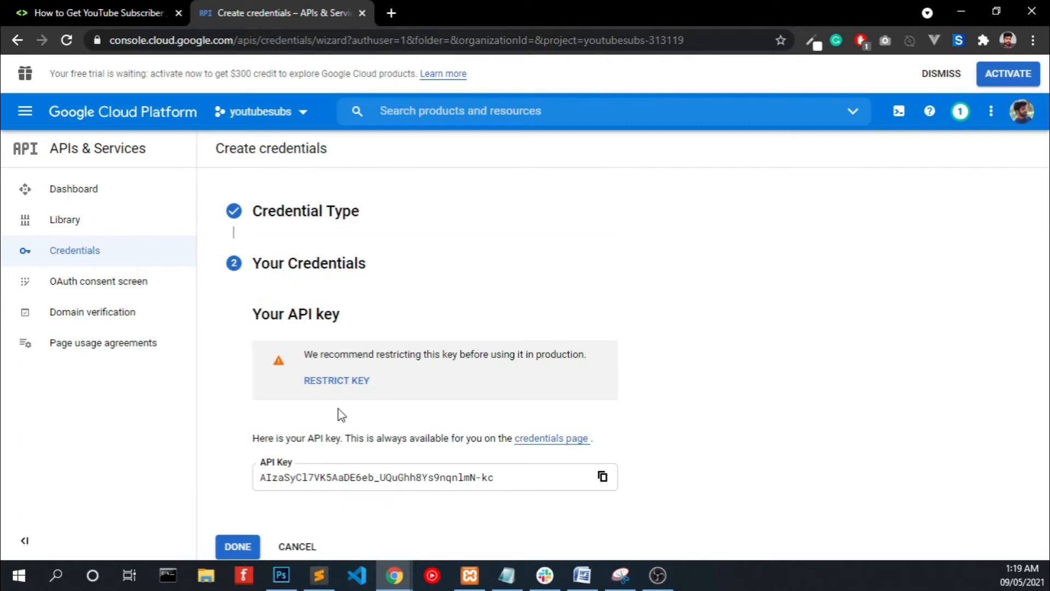
pyautogui.moveTo(284, 477); pyautogui.dragTo(495, 477)
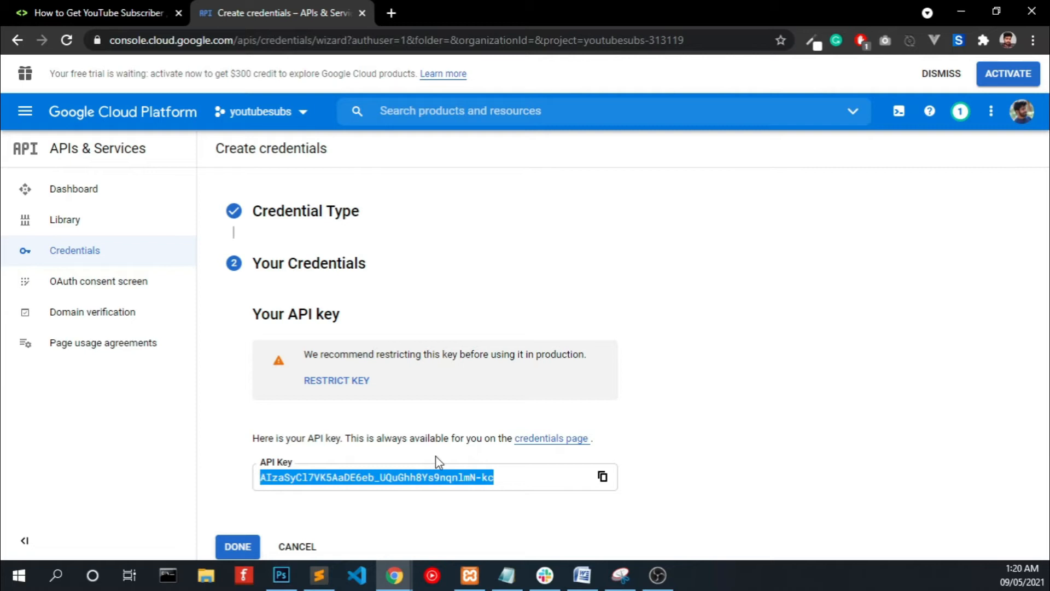
# Save a blank Sublime Text file as youtube.html in htdocs/youtube/subscount.
pyautogui.click(318, 574)
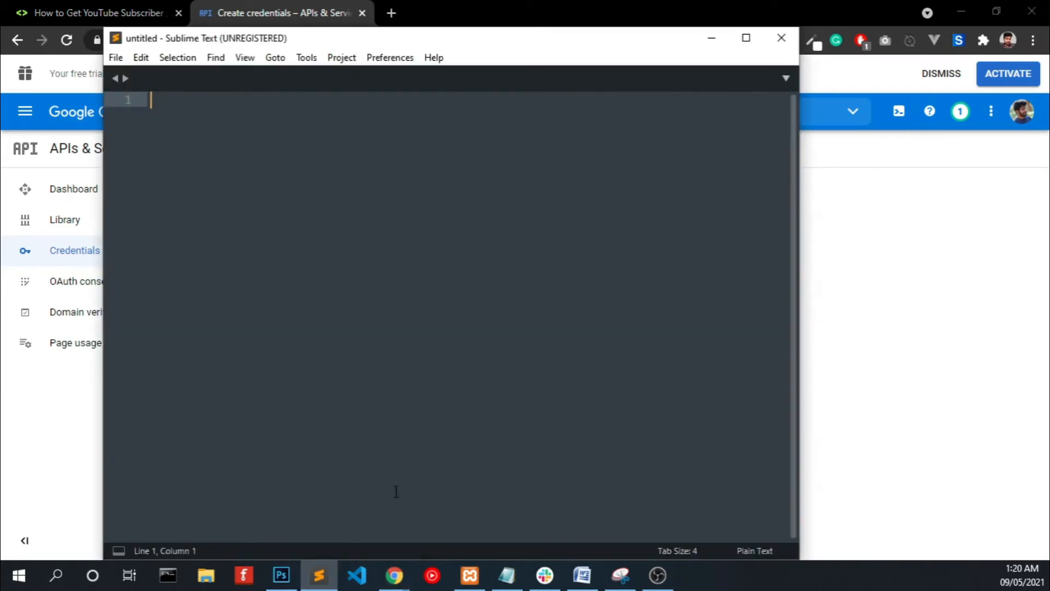
pyautogui.press('ctrl+shift+s')
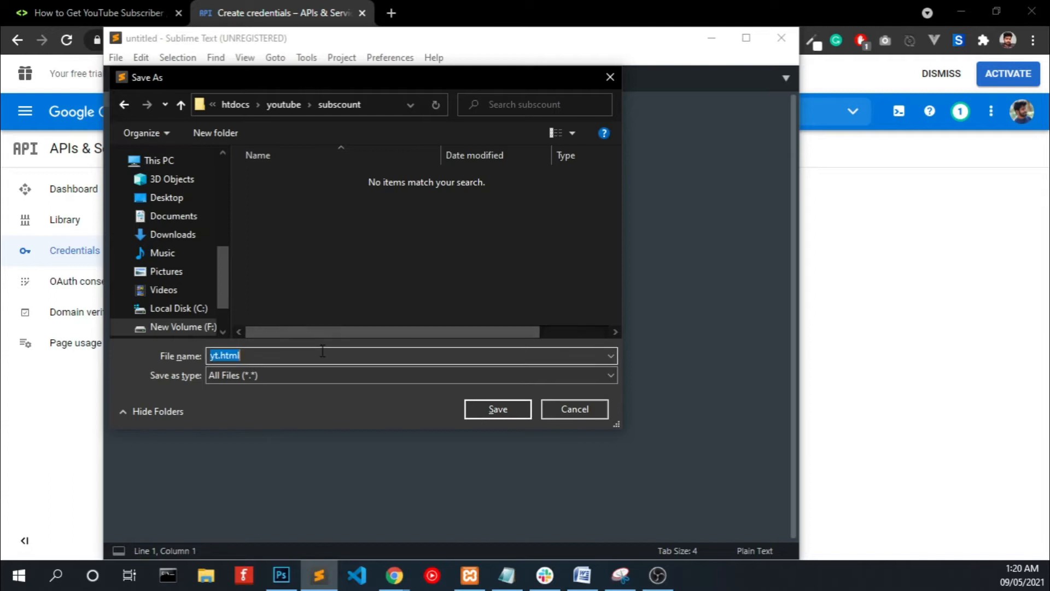
pyautogui.write('youtube.')
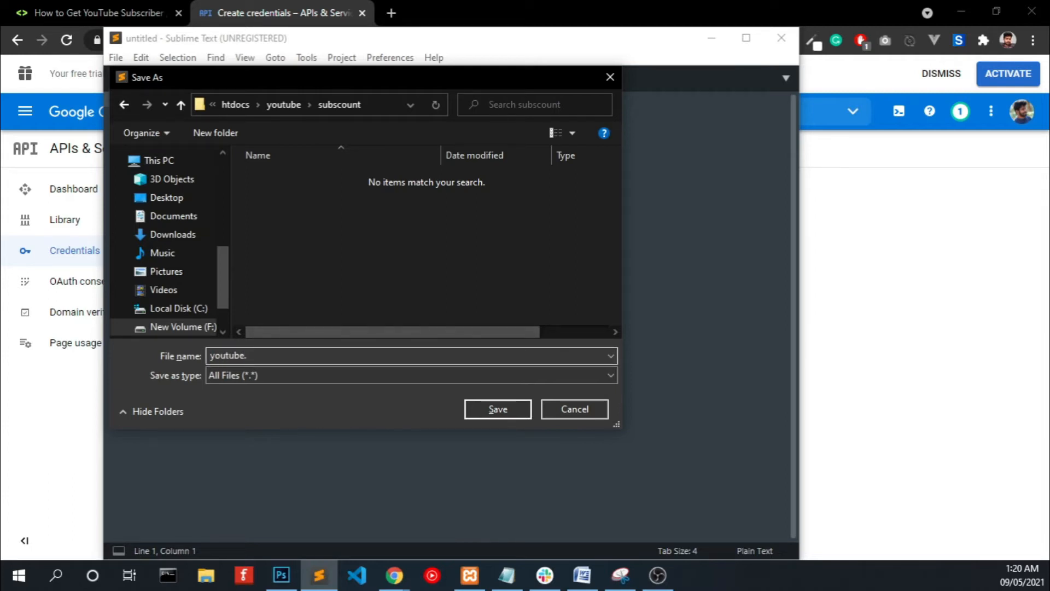
pyautogui.write('html')
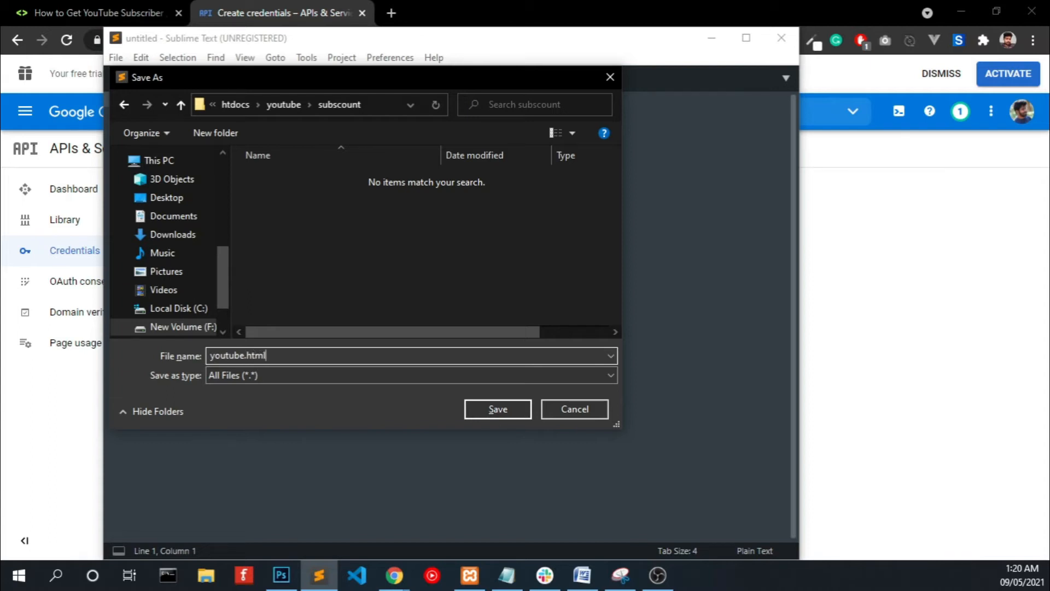
pyautogui.click(497, 409)
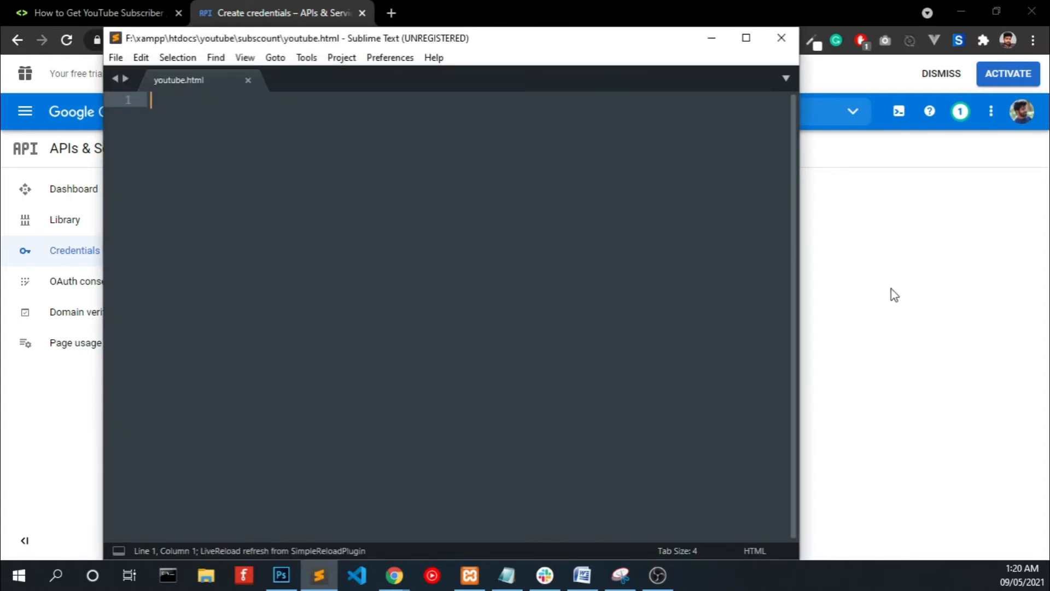
pyautogui.click(394, 575)
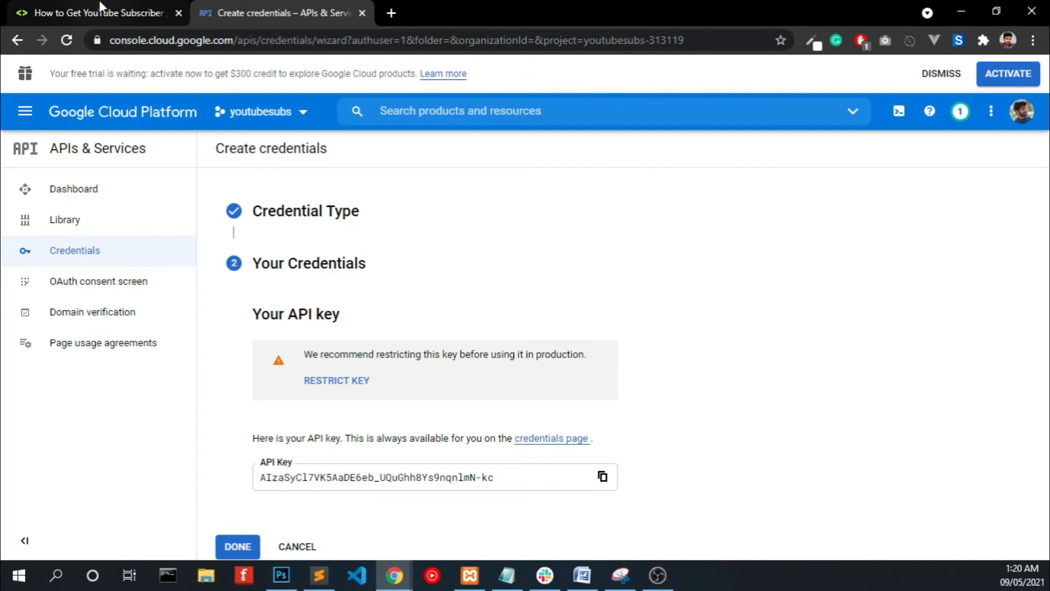
# Copy the Codeconia post's count-display HTML and script into youtube.html.
pyautogui.click(93, 12)
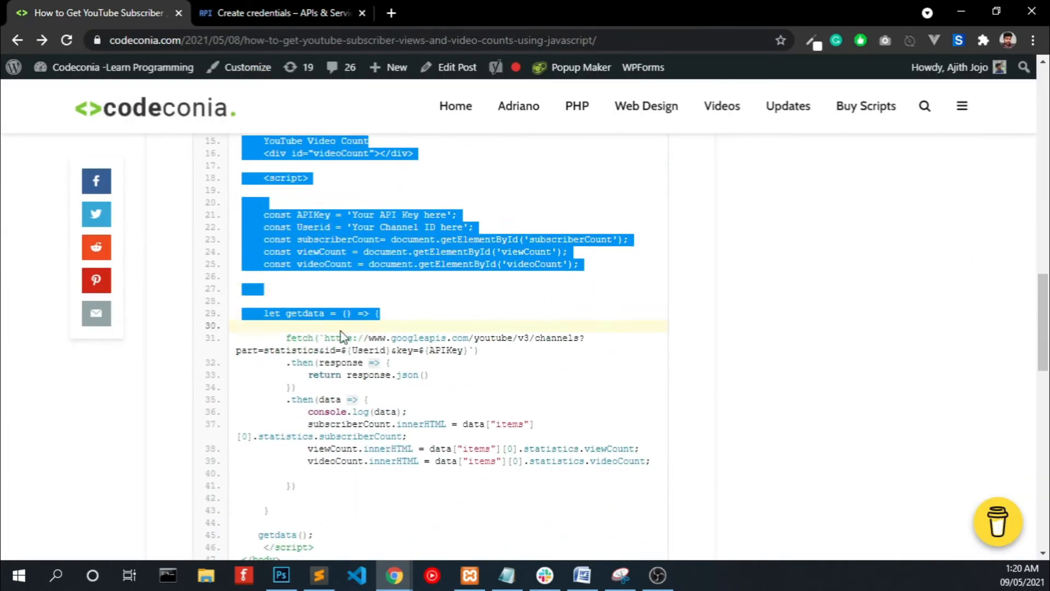
pyautogui.scroll(-3)
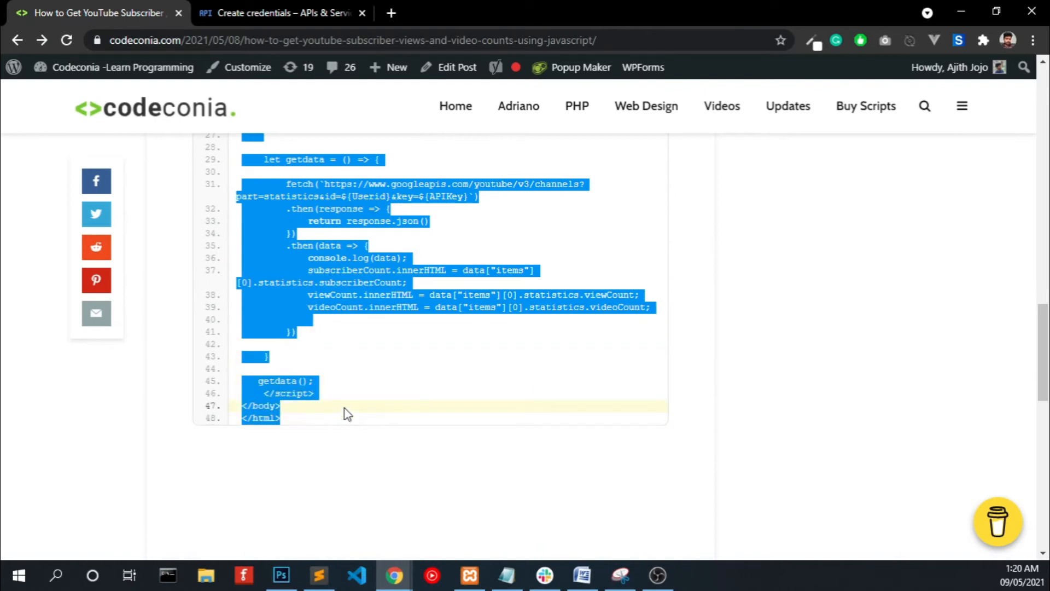
pyautogui.click(318, 575)
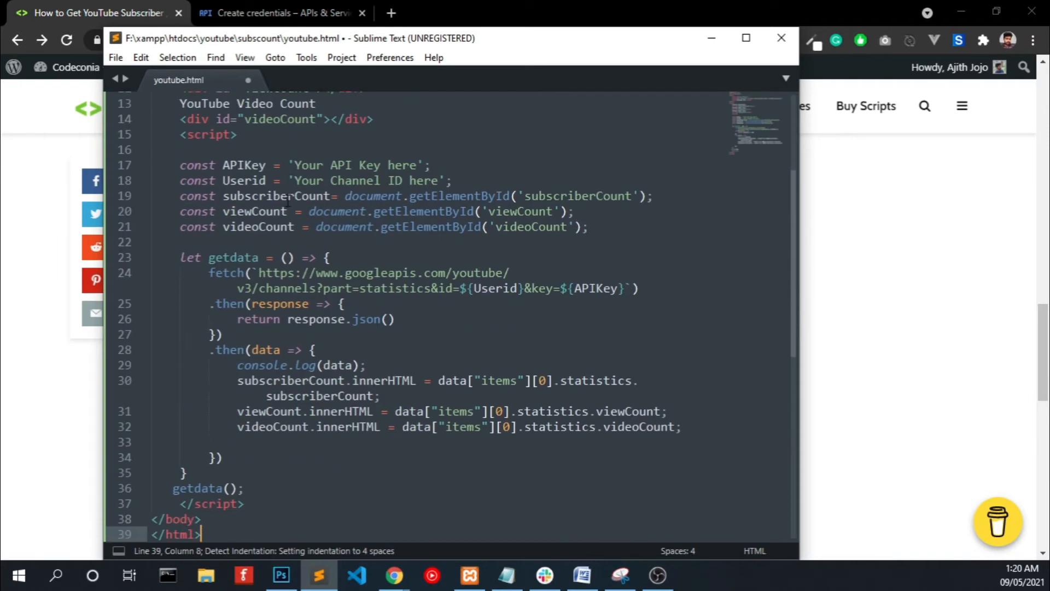
# Save the pasted code in a maximized Sublime and bring the API key back.
pyautogui.click(746, 38)
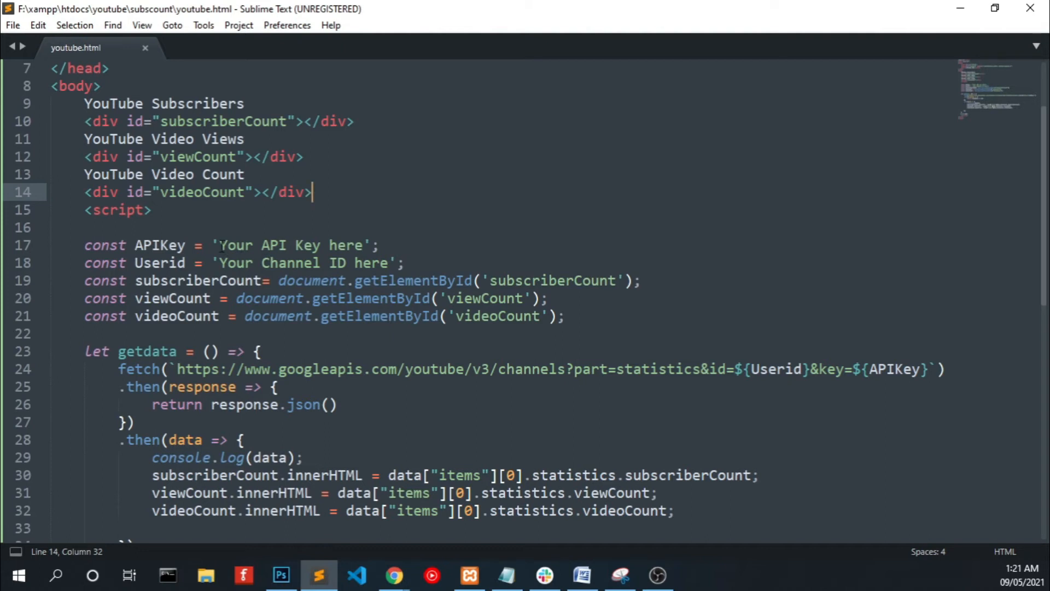
pyautogui.moveTo(217, 245); pyautogui.dragTo(305, 245)
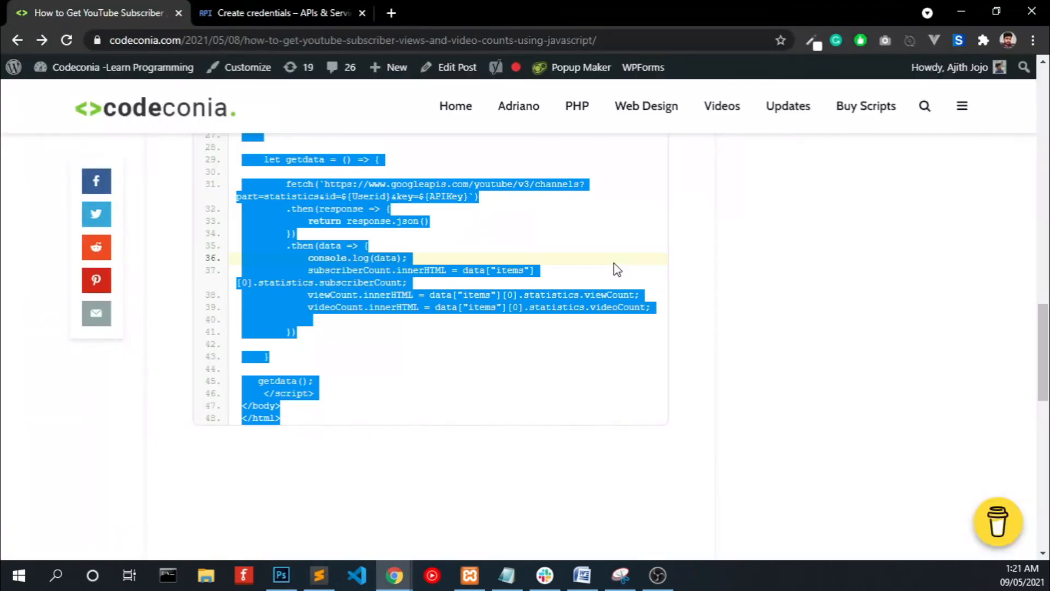
pyautogui.click(281, 12)
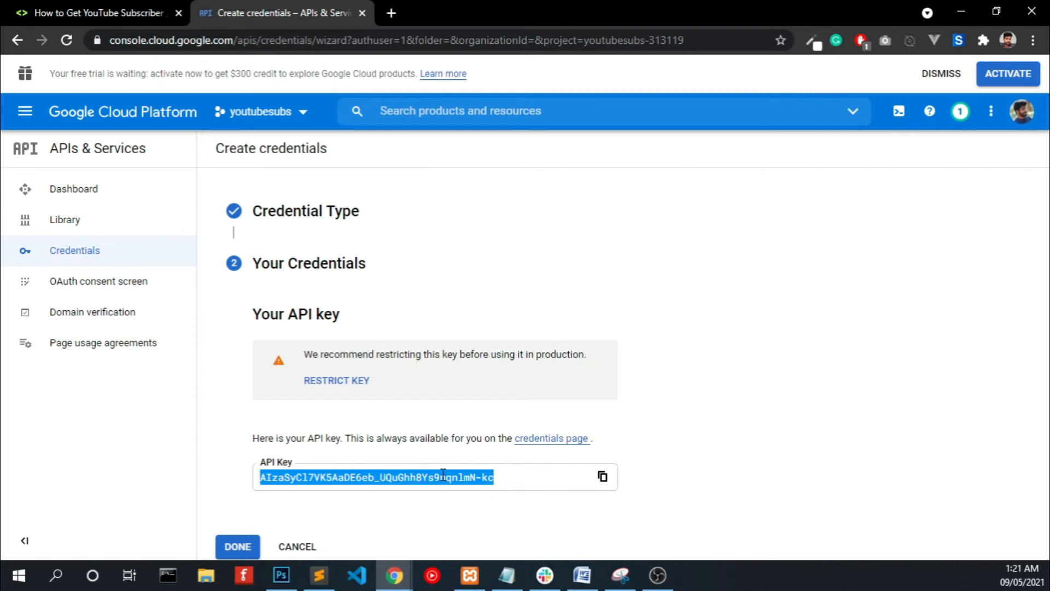
pyautogui.click(319, 575)
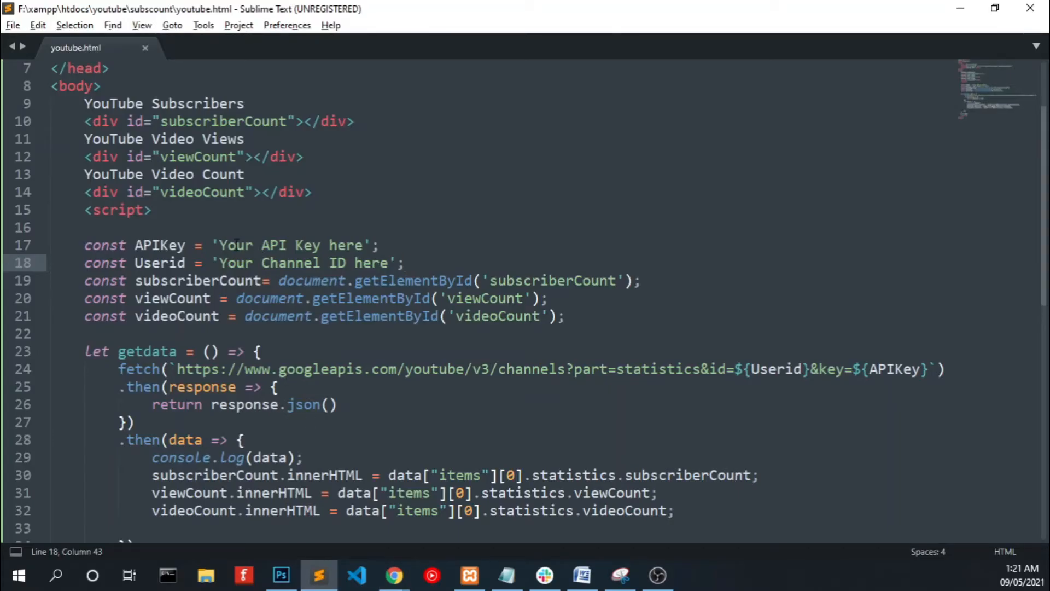
pyautogui.moveTo(219, 245); pyautogui.dragTo(358, 245)
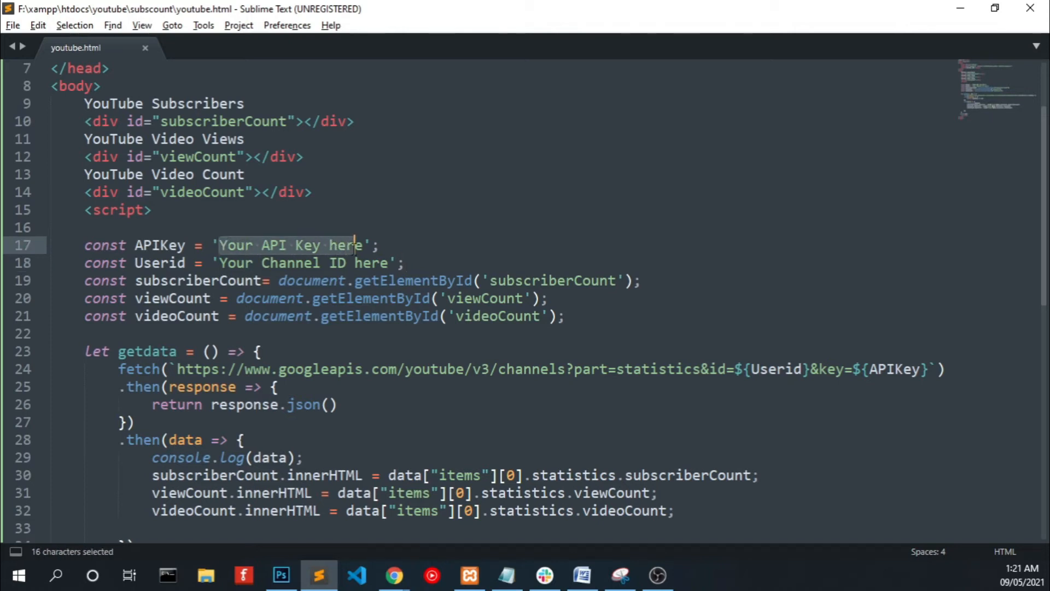
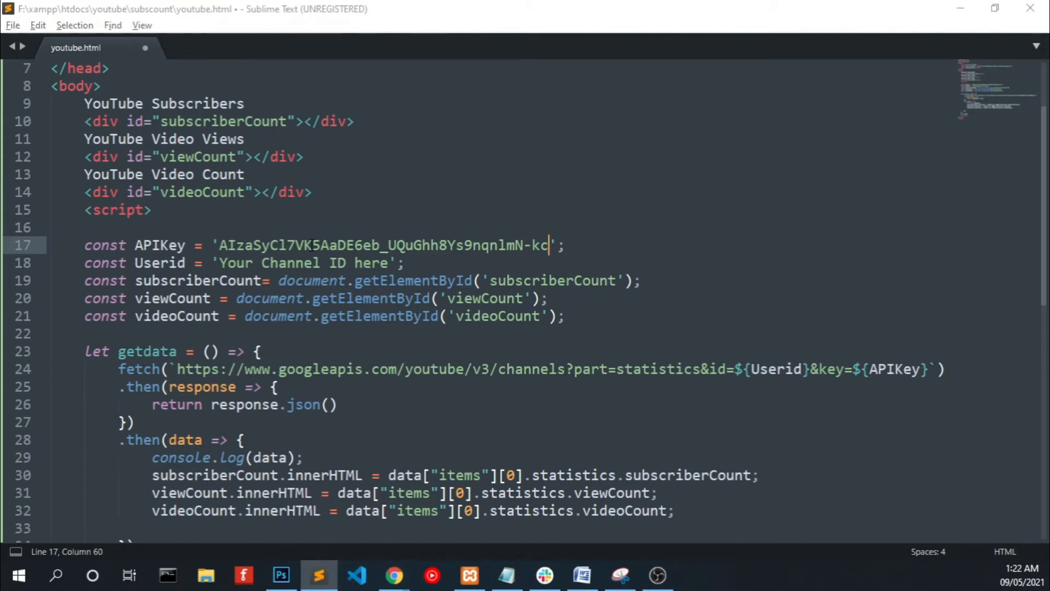
pyautogui.click(394, 575)
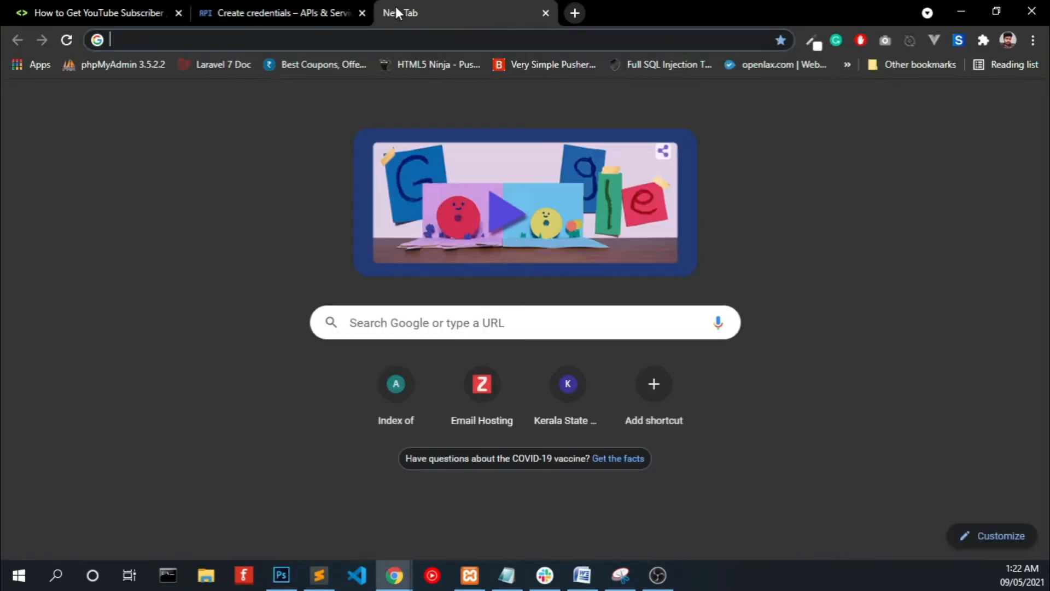
# Put channel ID UC_klOvl59ySlBnXH4tKr5Og from the YouTube channel URL into Userid.
pyautogui.write('youtube.com')
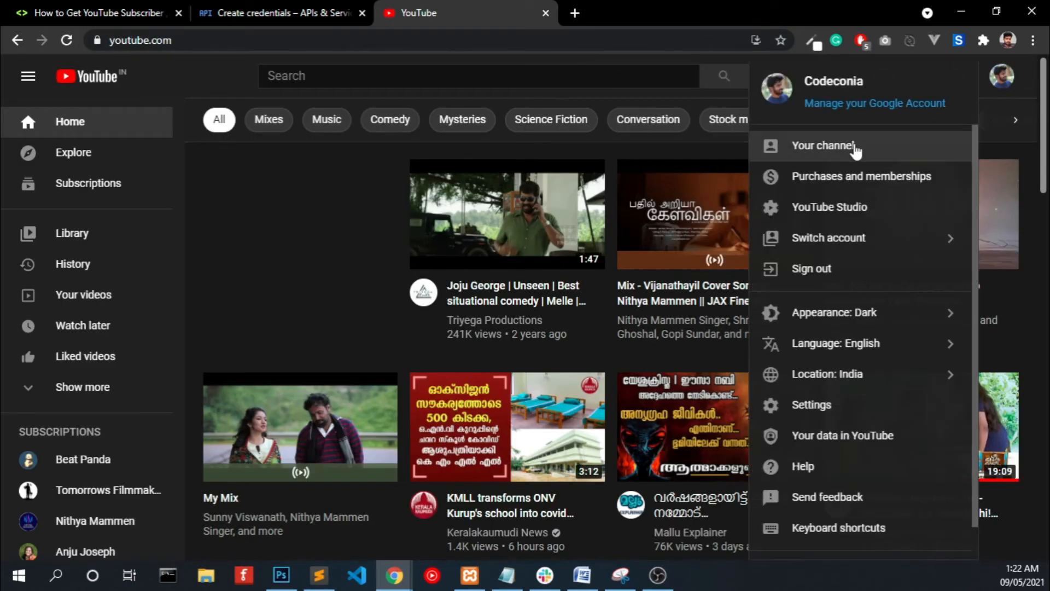
pyautogui.click(815, 145)
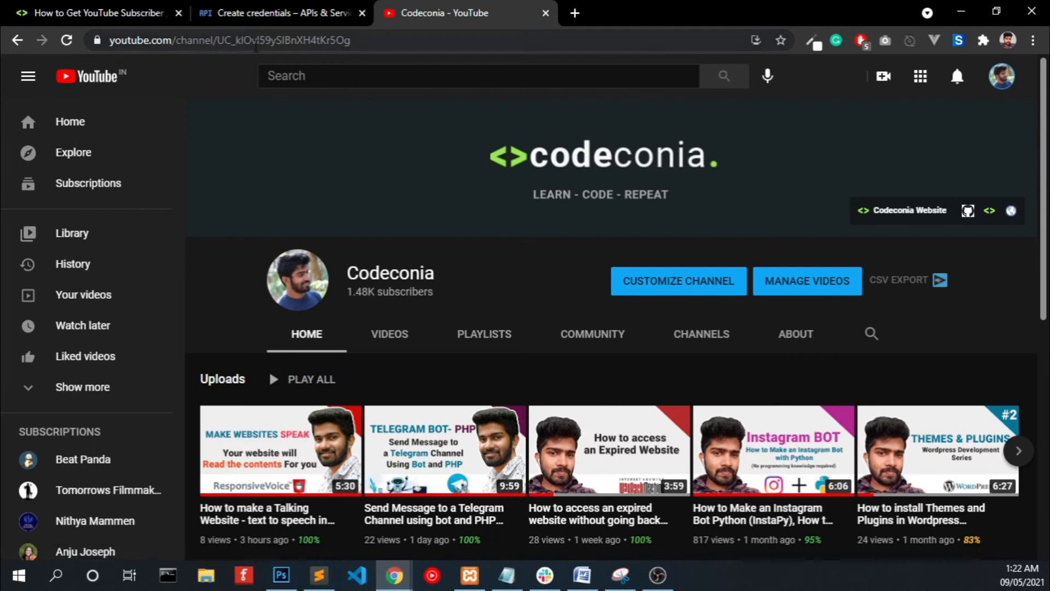
pyautogui.doubleClick(283, 40)
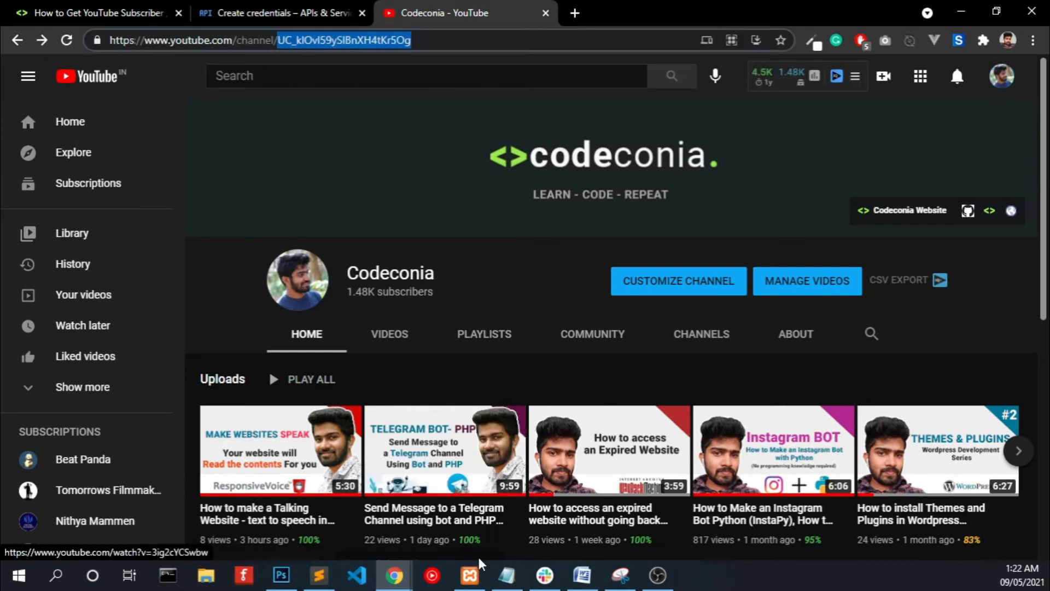
pyautogui.click(319, 574)
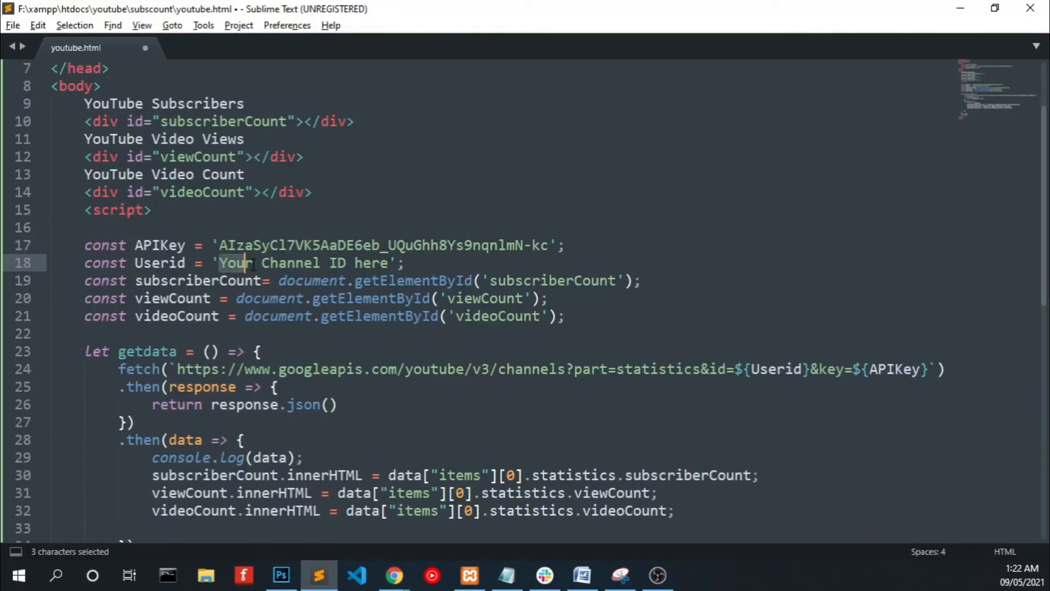
pyautogui.write('UC_klOvl59ySlBnXH4tKr5Og')
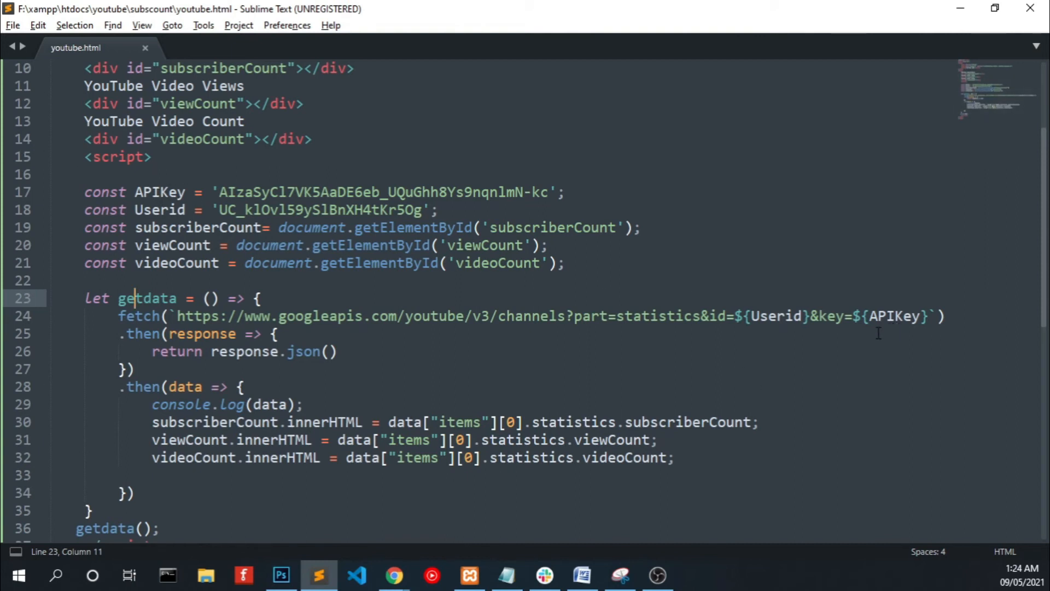
# Save youtube.html and go to localhost/youtube/subscount/ in the browser.
pyautogui.scroll(-3)
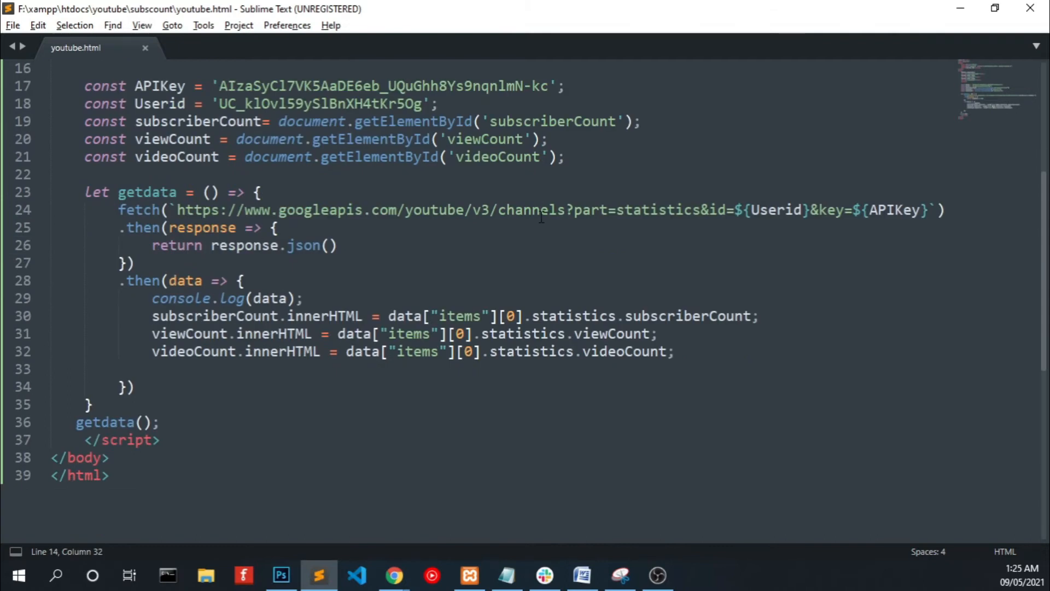
pyautogui.moveTo(283, 263)
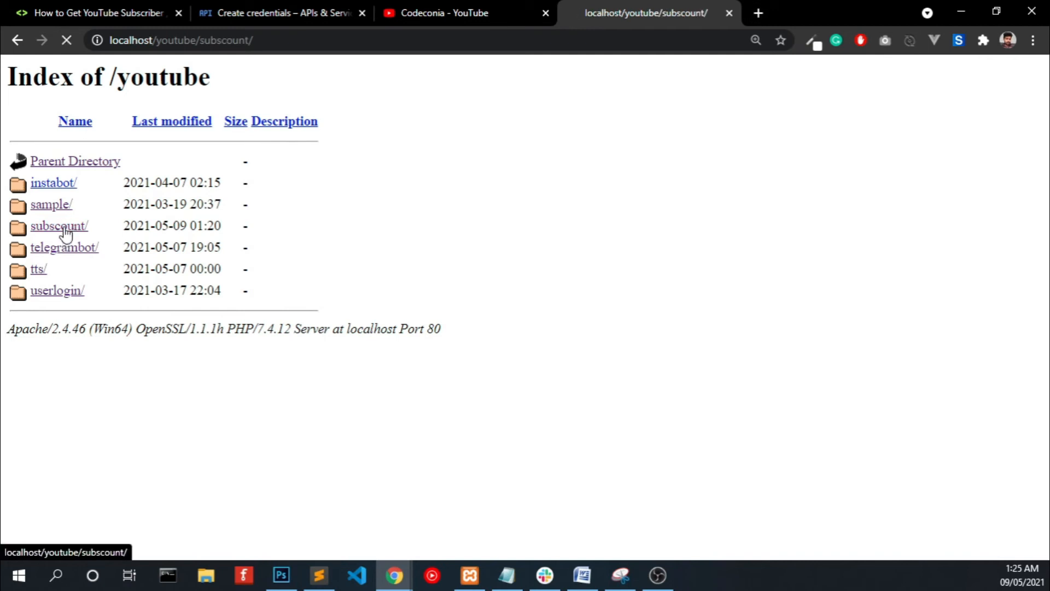
# Load youtube.html from localhost to show 1480 subscribers, 35444 views and 17 videos.
pyautogui.click(59, 226)
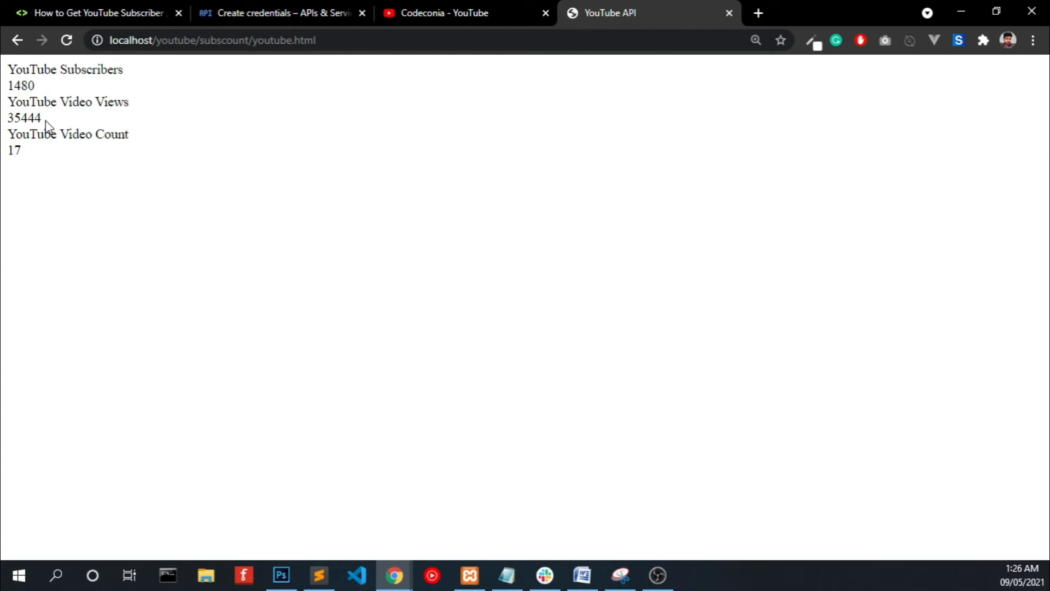
pyautogui.moveTo(42, 119)
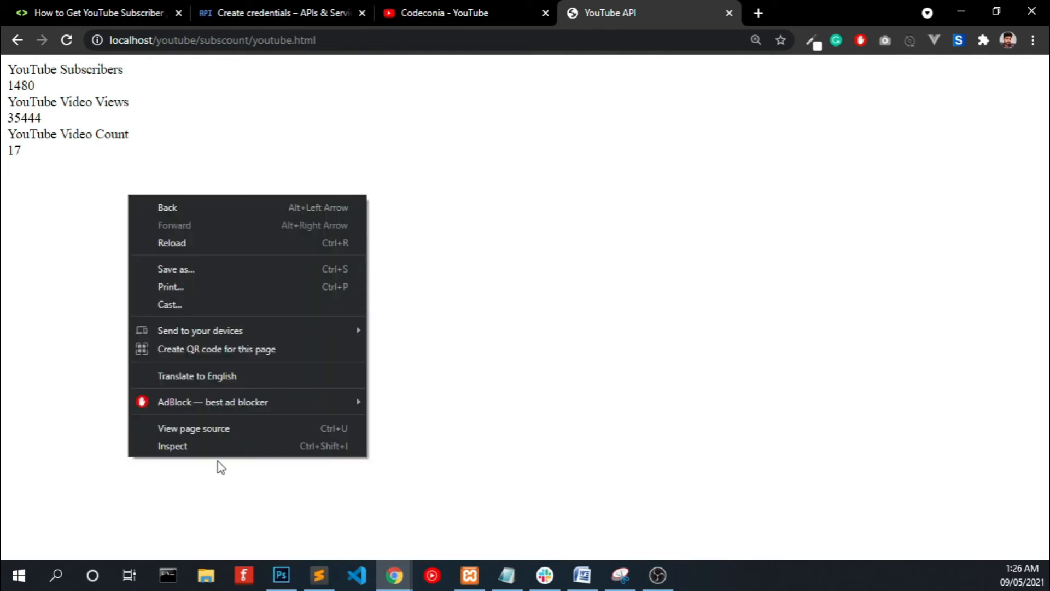
# In the DevTools console, expand the logged response down to items > 0 > statistics.
pyautogui.click(172, 445)
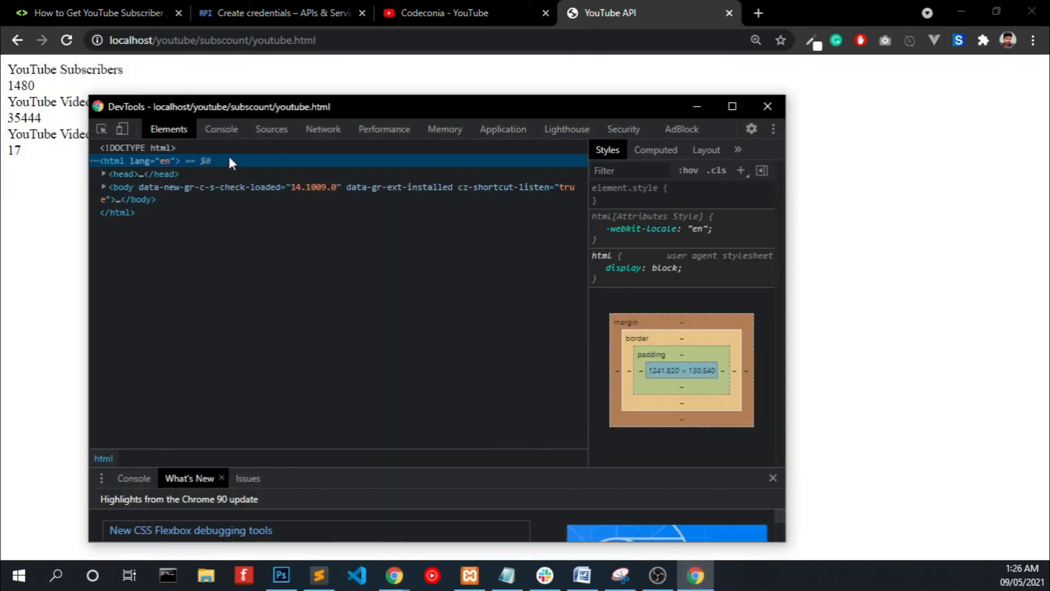
pyautogui.click(221, 128)
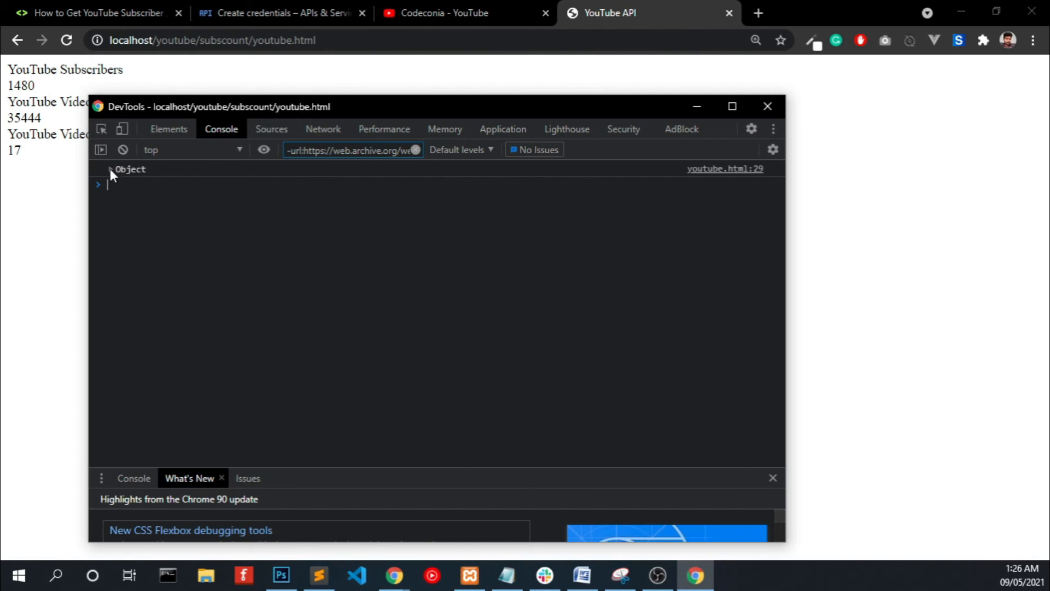
pyautogui.click(109, 169)
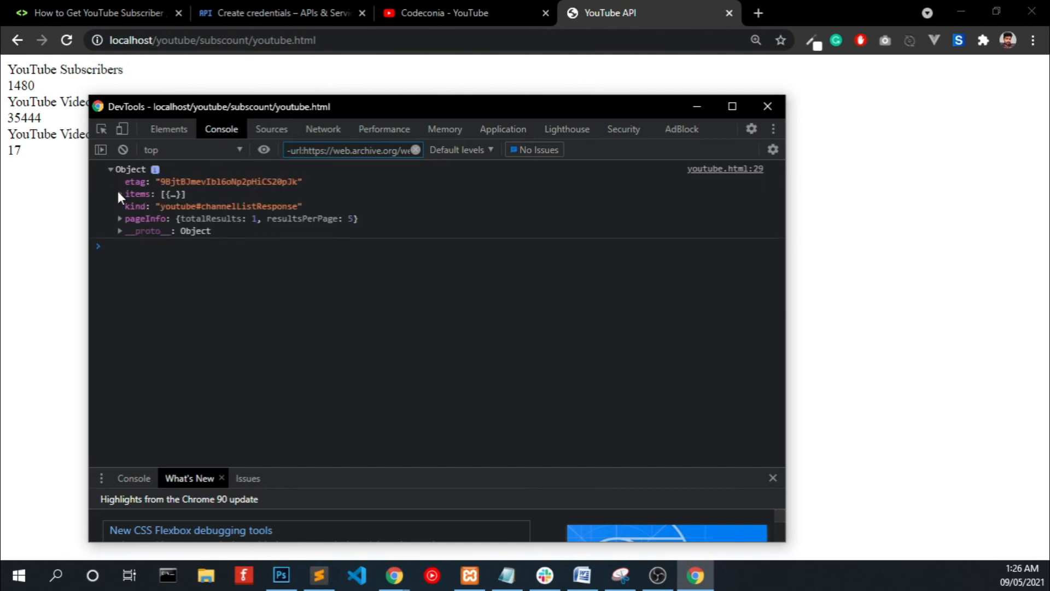
pyautogui.click(119, 193)
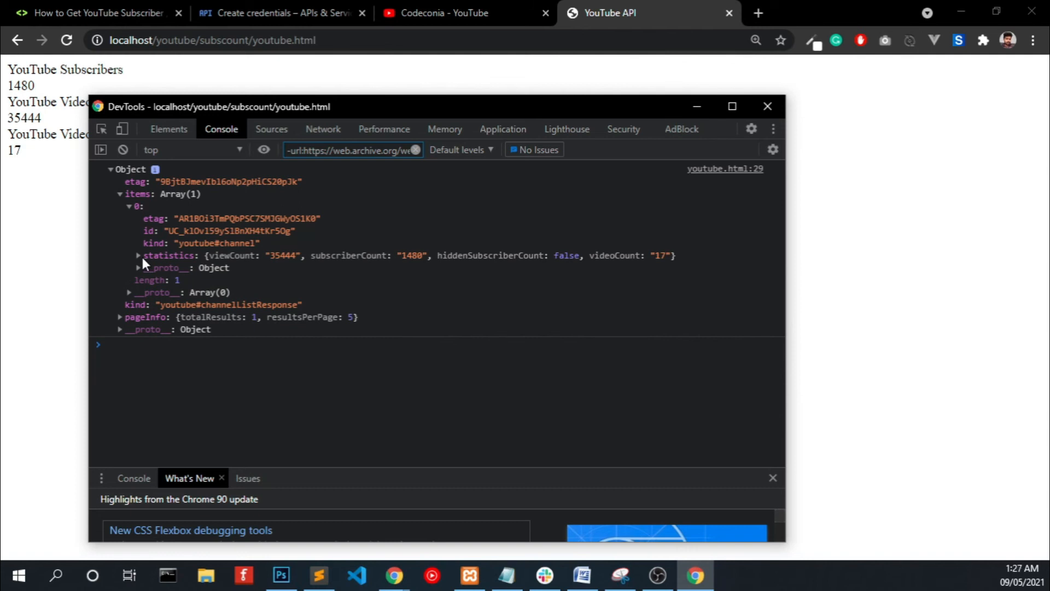
pyautogui.moveTo(143, 263)
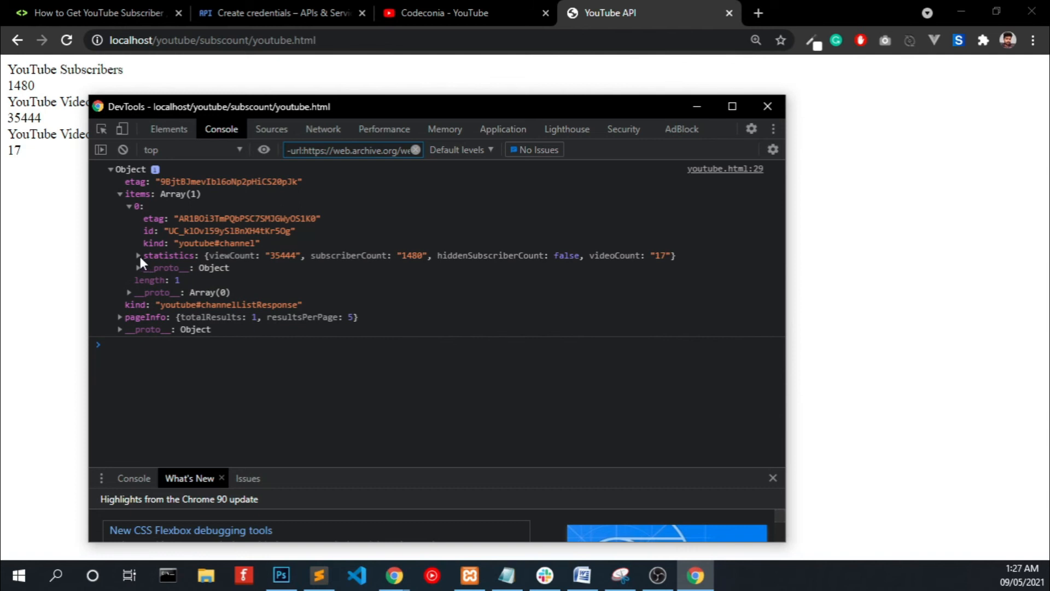
pyautogui.click(137, 256)
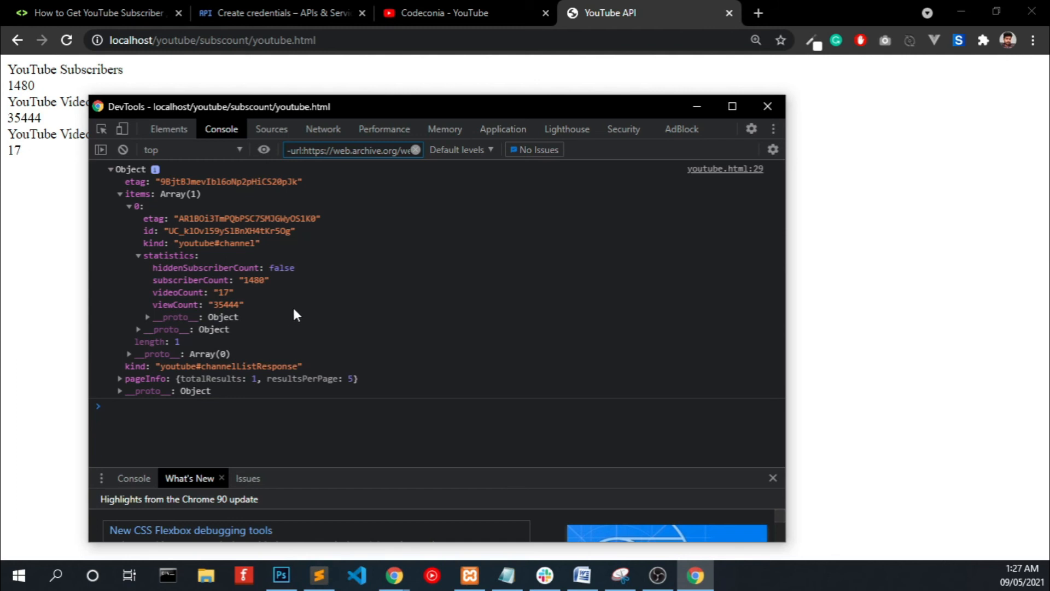
# Briefly switch to the code editor, then return to the page showing the counts.
pyautogui.click(319, 575)
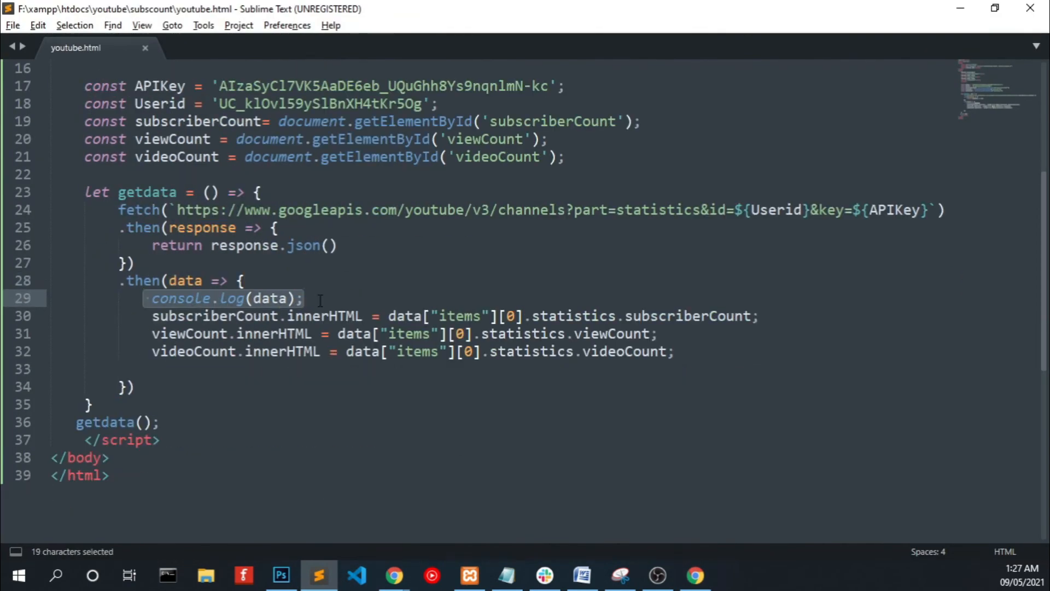
pyautogui.click(304, 298)
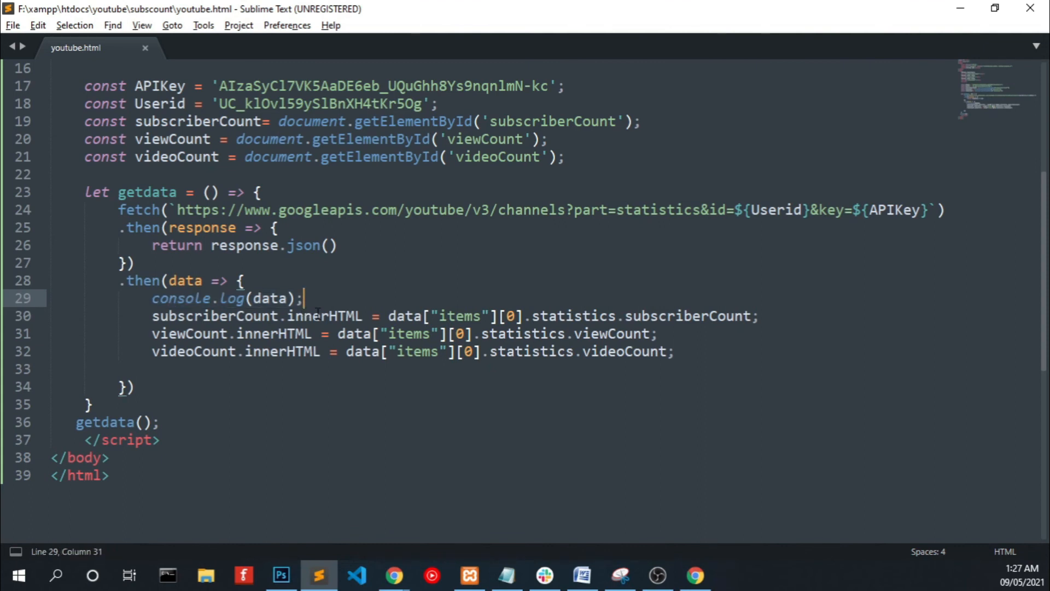
pyautogui.click(695, 575)
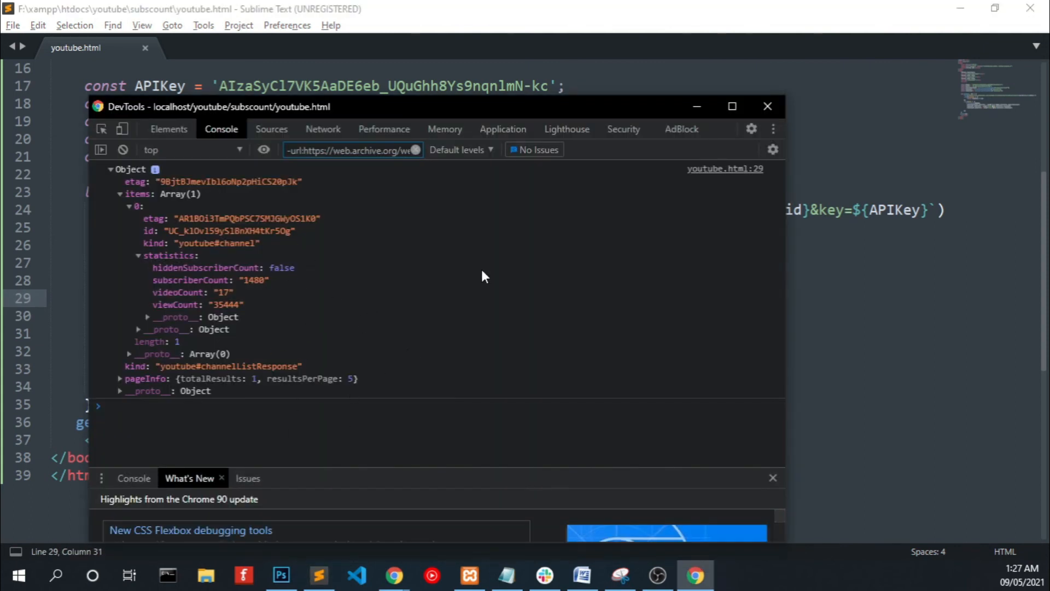
pyautogui.click(694, 574)
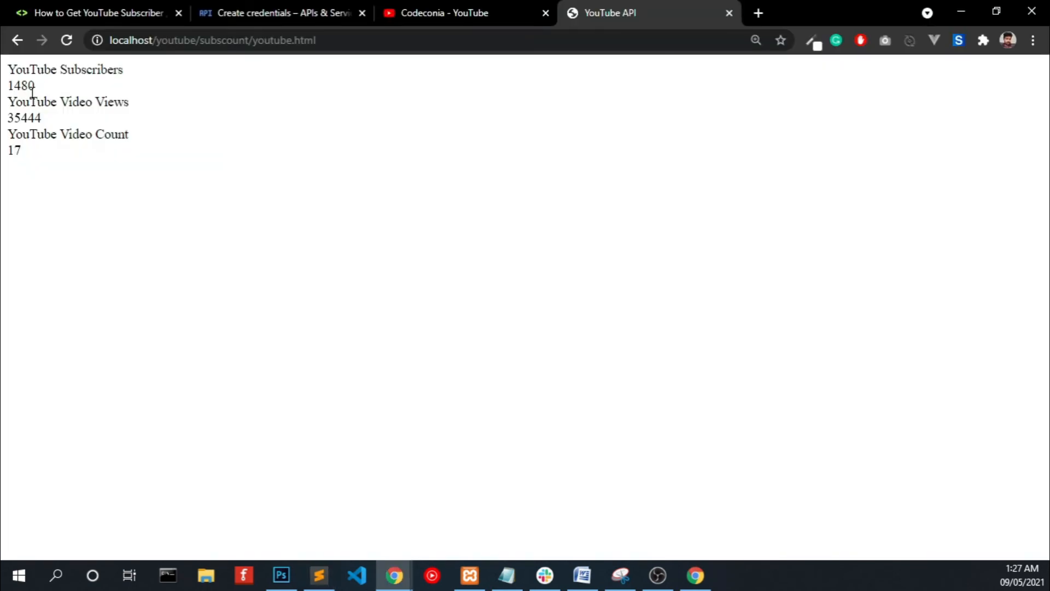
pyautogui.moveTo(87, 128)
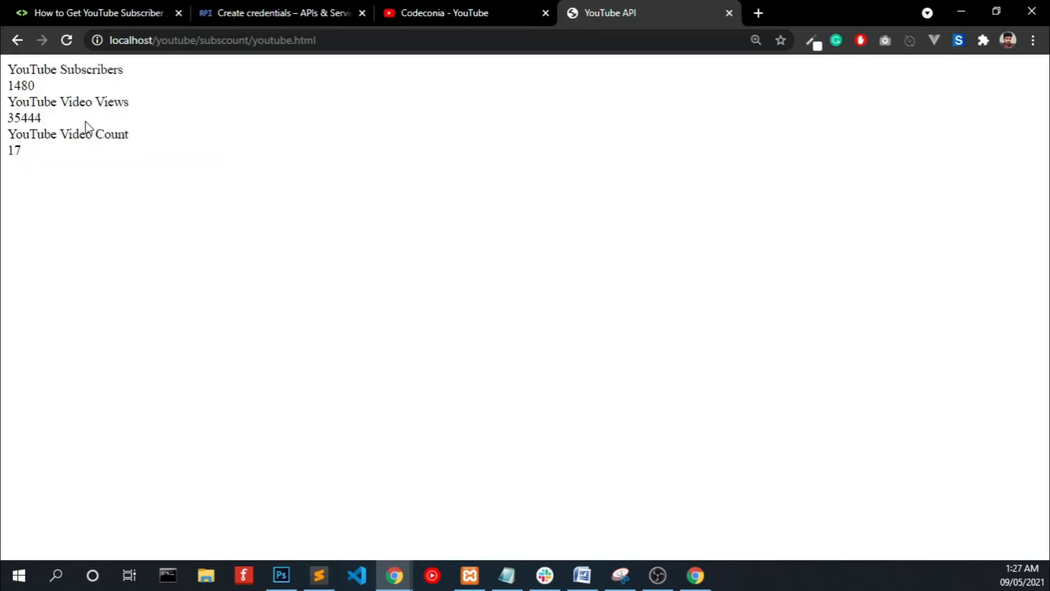
pyautogui.moveTo(374, 157)
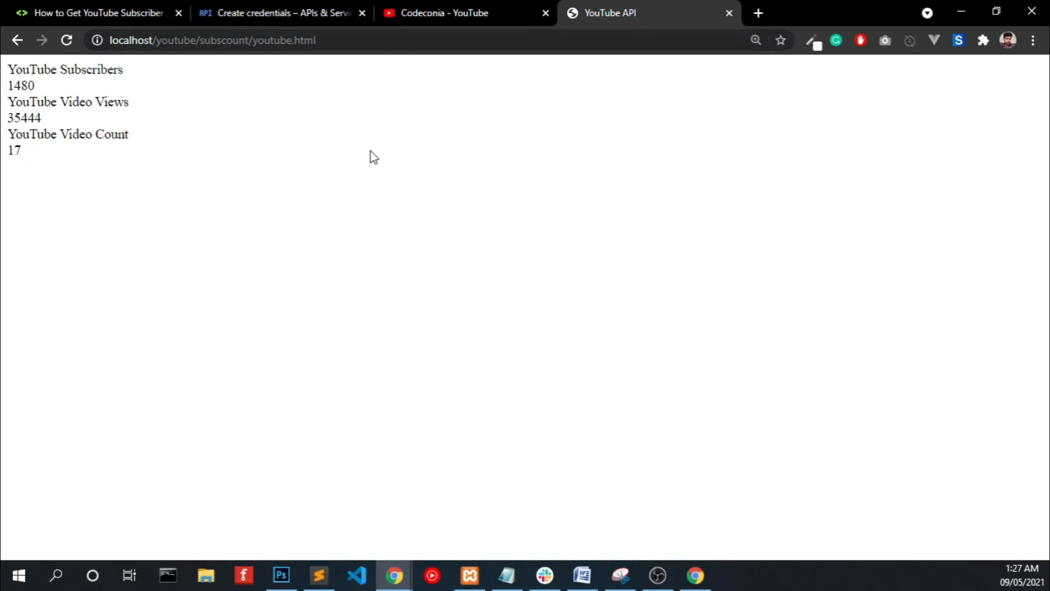